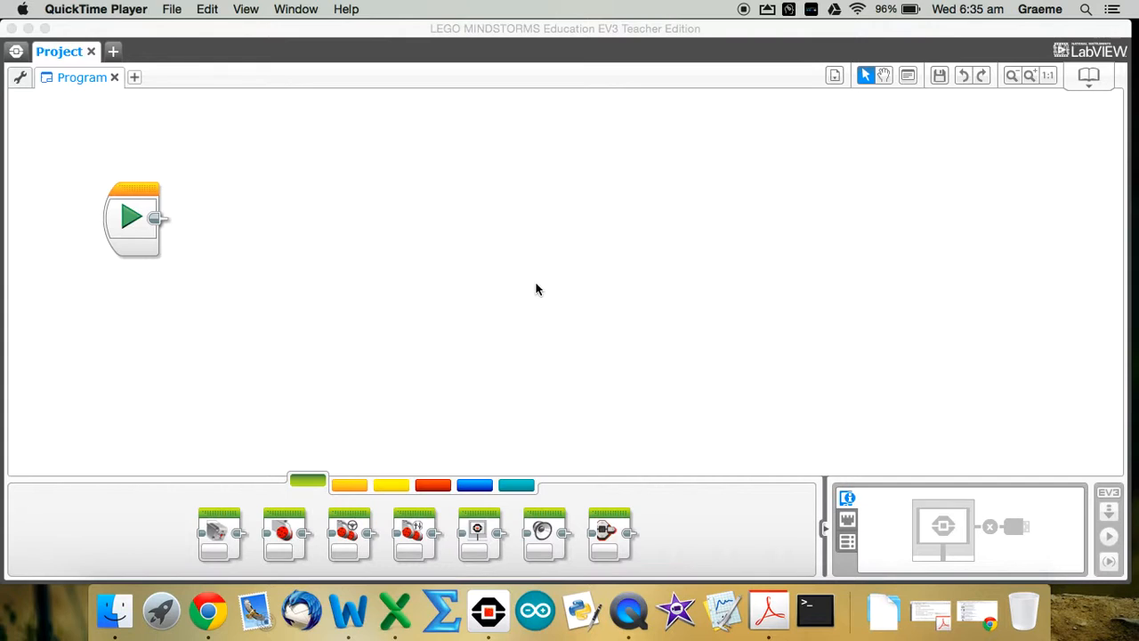
{"action": "mouse_move", "coordinate": [580, 469]}
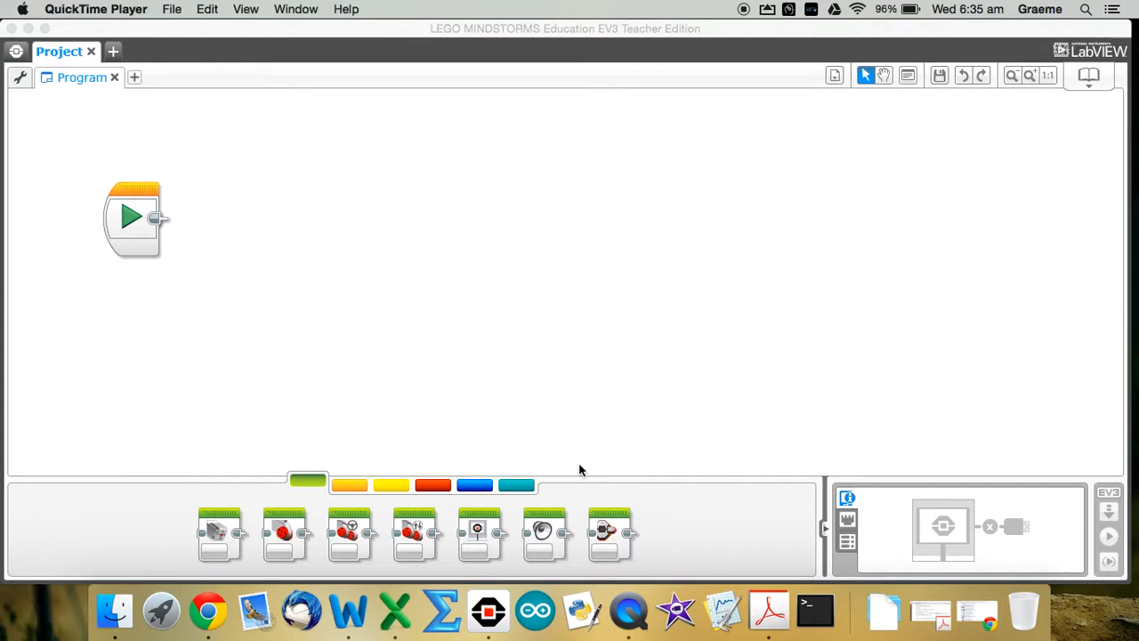
{"action": "mouse_move", "coordinate": [638, 476]}
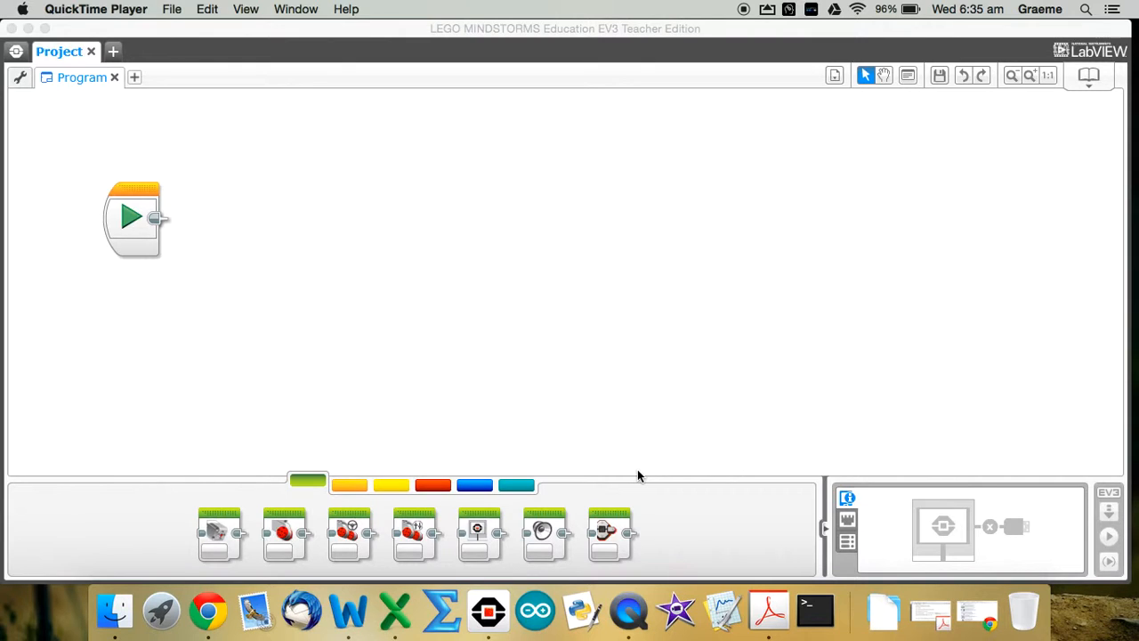
{"action": "mouse_move", "coordinate": [561, 512]}
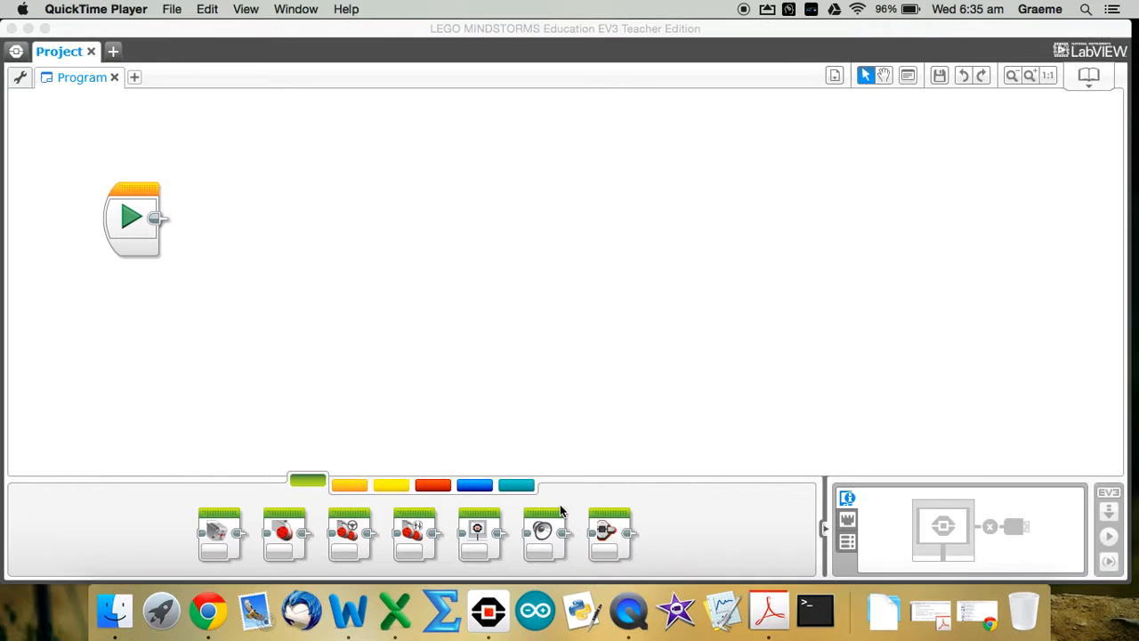
Bring the EV3 project forward and drag Sound blocks into a row on the canvas.
{"action": "left_click", "coordinate": [396, 236]}
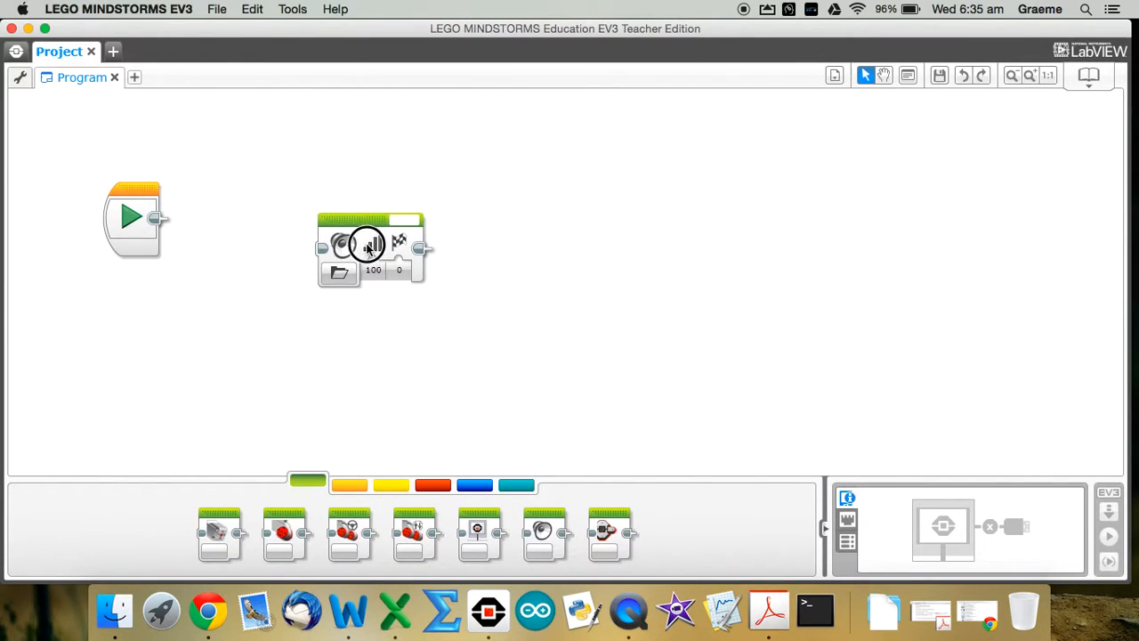
{"action": "left_click_drag", "start_coordinate": [369, 250], "coordinate": [529, 372]}
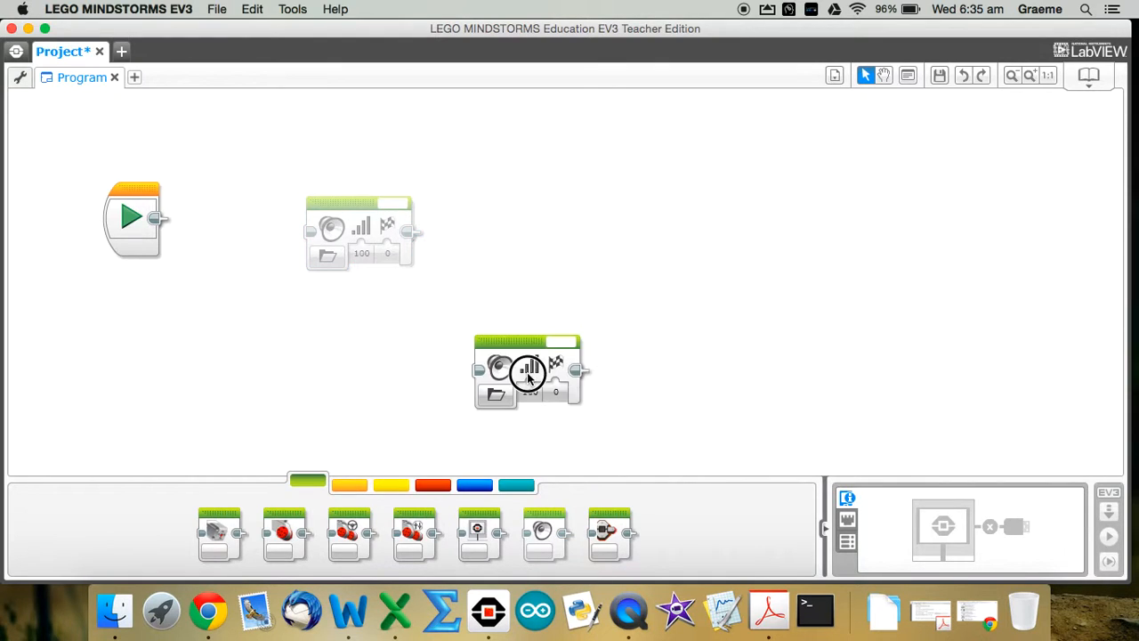
{"action": "left_click_drag", "start_coordinate": [528, 372], "coordinate": [469, 232]}
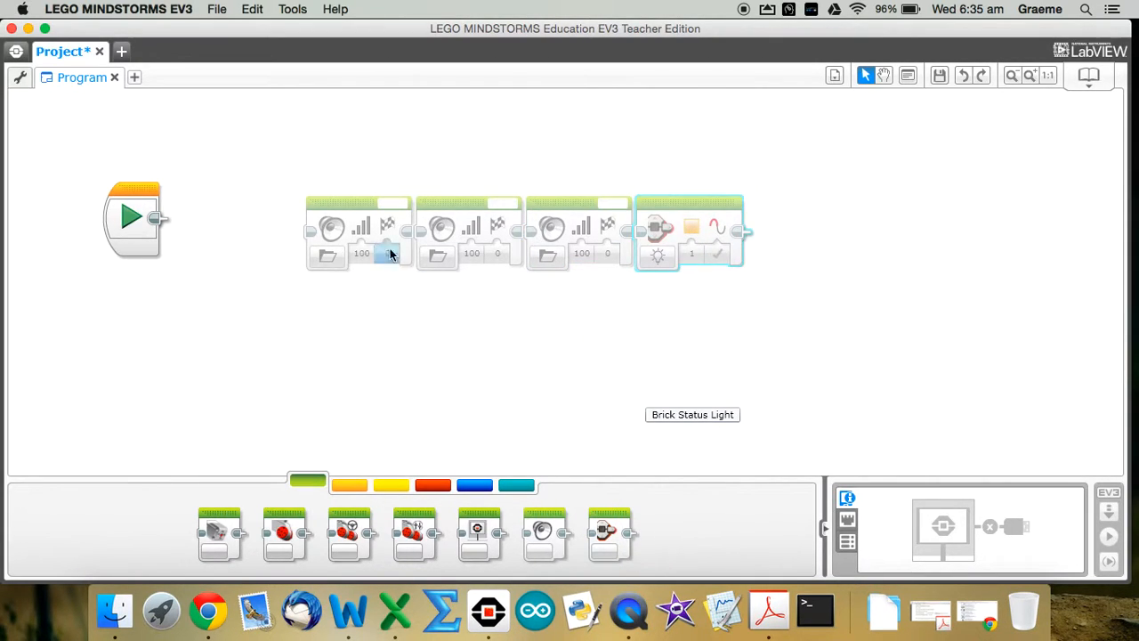
{"action": "mouse_move", "coordinate": [327, 257]}
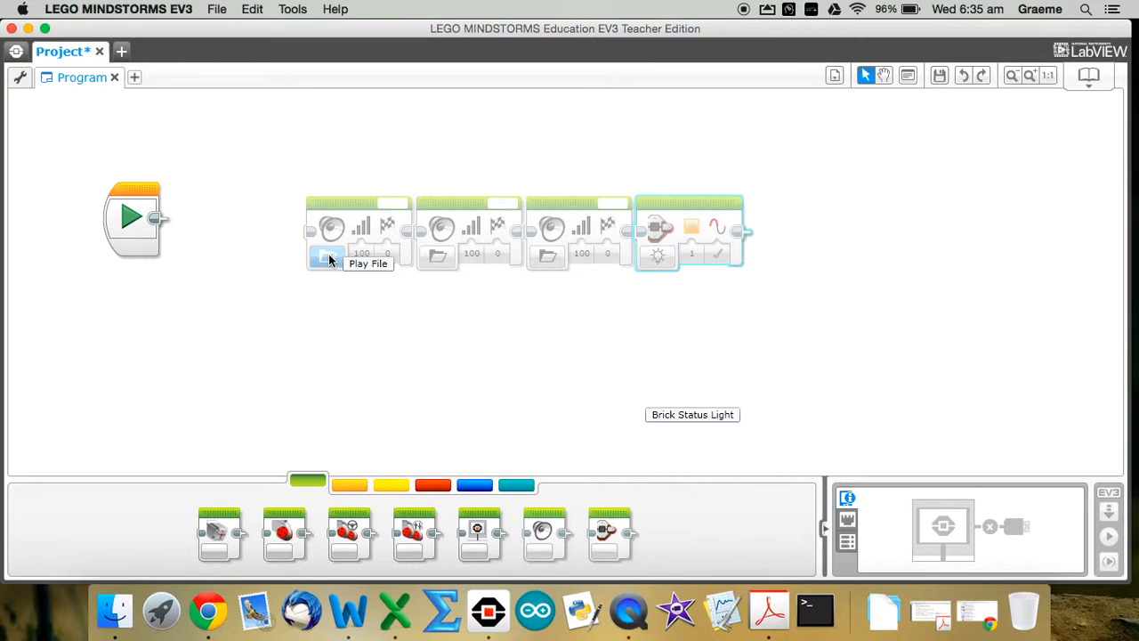
Set the three Sound blocks to Play File with Hello, Good and Morning.
{"action": "left_click", "coordinate": [328, 257]}
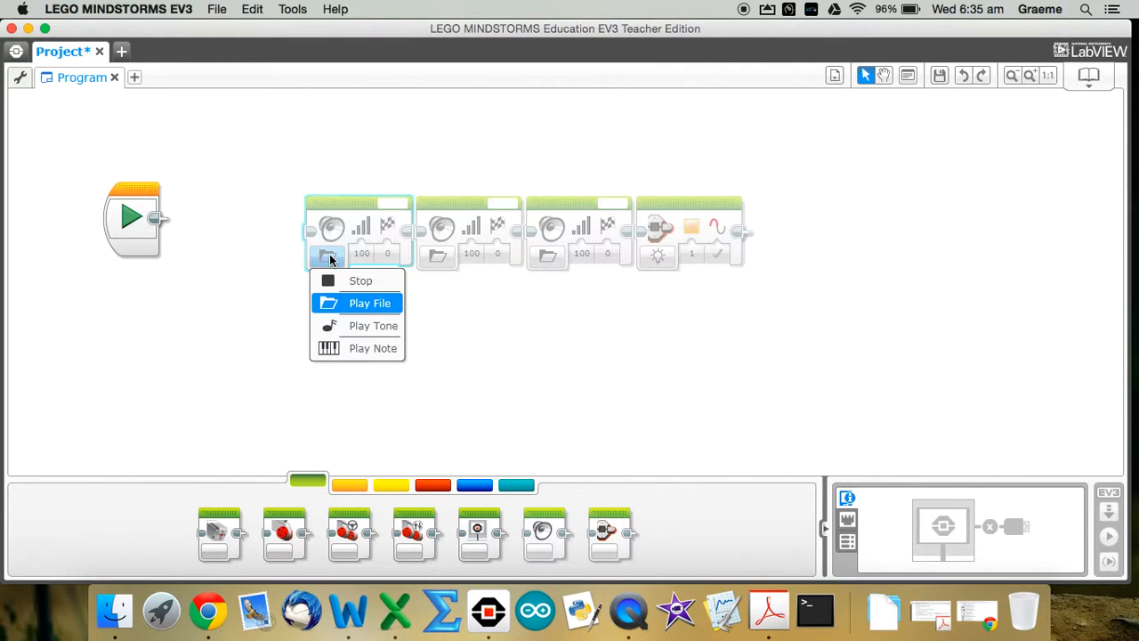
{"action": "left_click", "coordinate": [369, 303]}
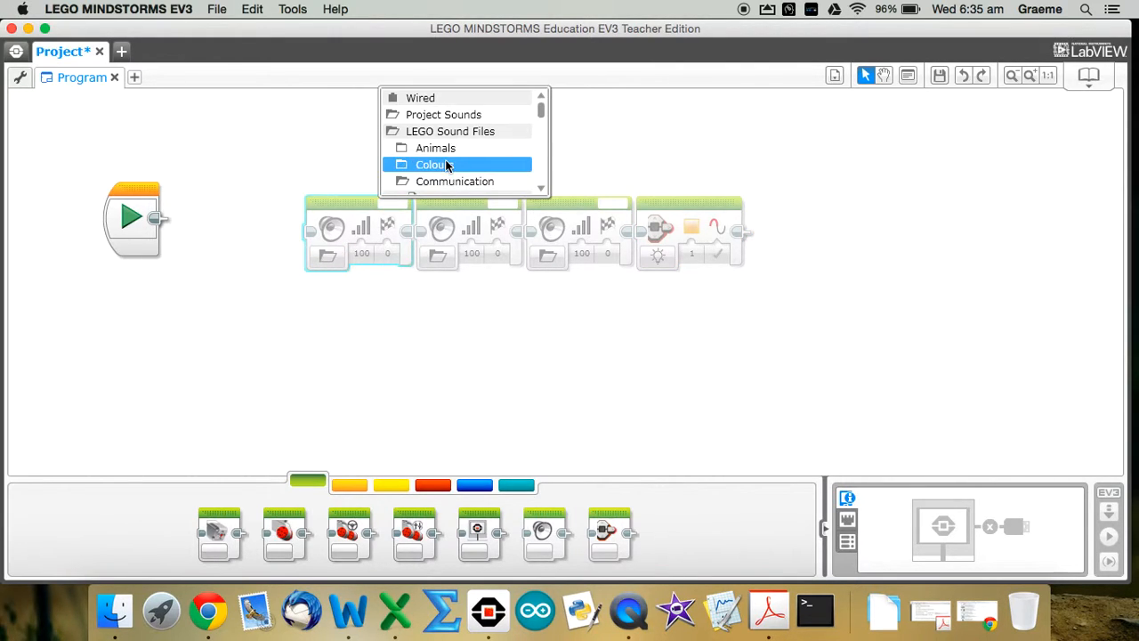
{"action": "mouse_move", "coordinate": [454, 181]}
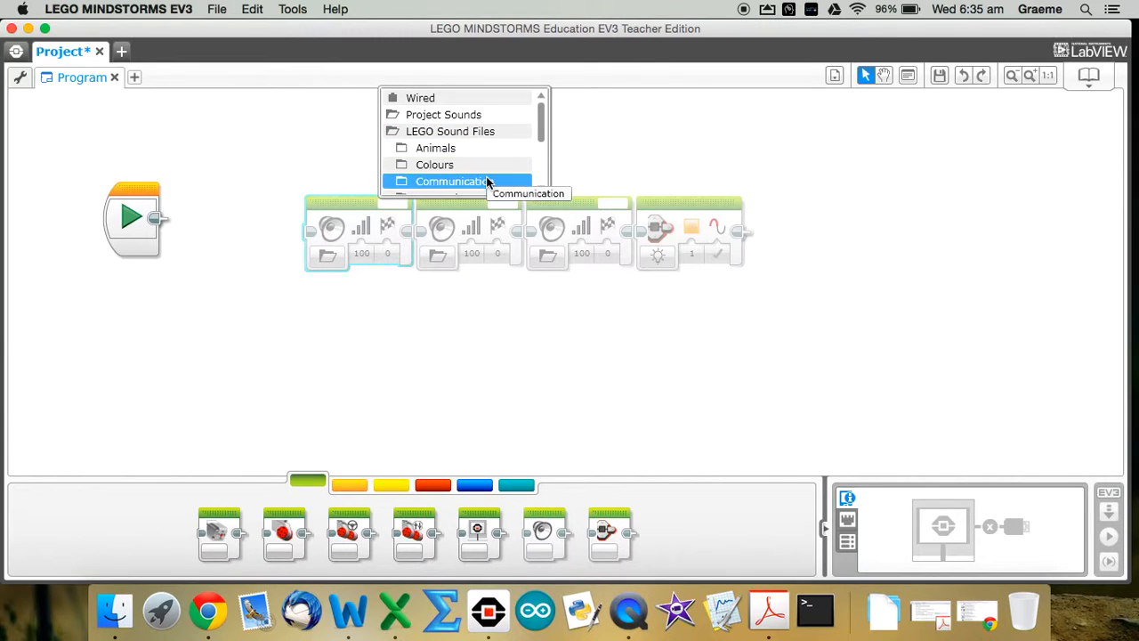
{"action": "scroll", "scroll_direction": "down", "scroll_amount": 3}
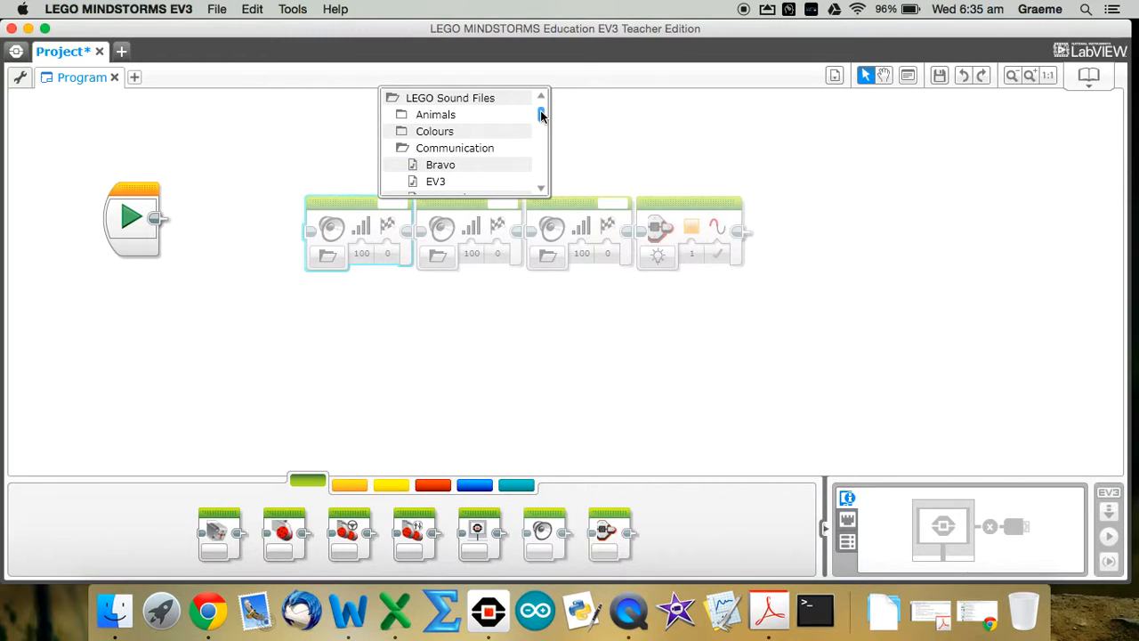
{"action": "scroll", "scroll_direction": "down", "scroll_amount": 3}
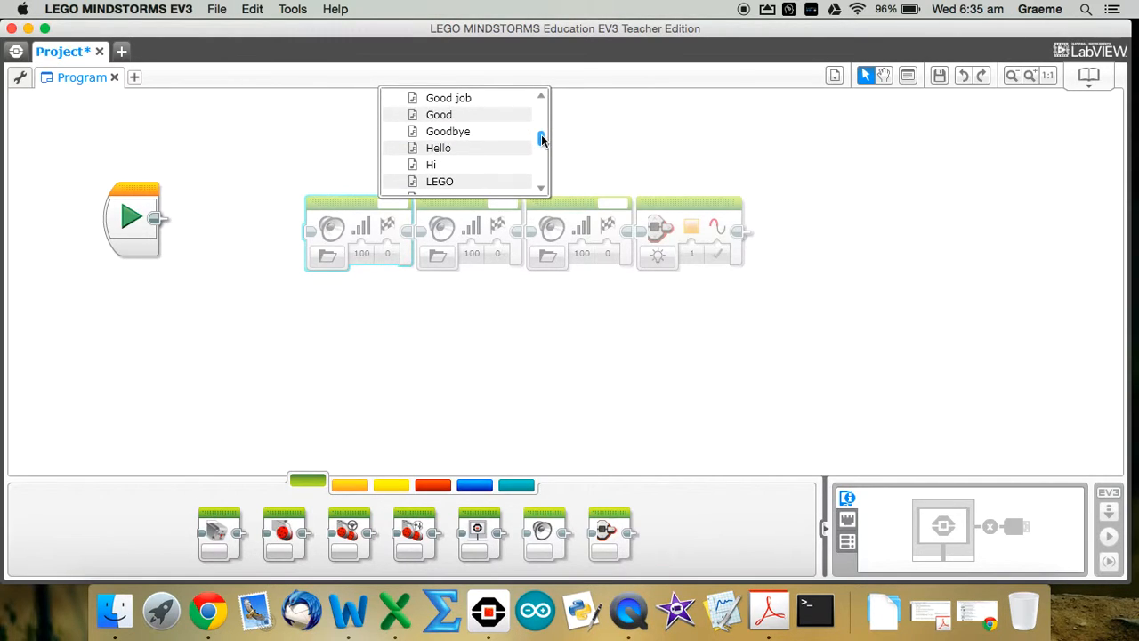
{"action": "left_click", "coordinate": [438, 148]}
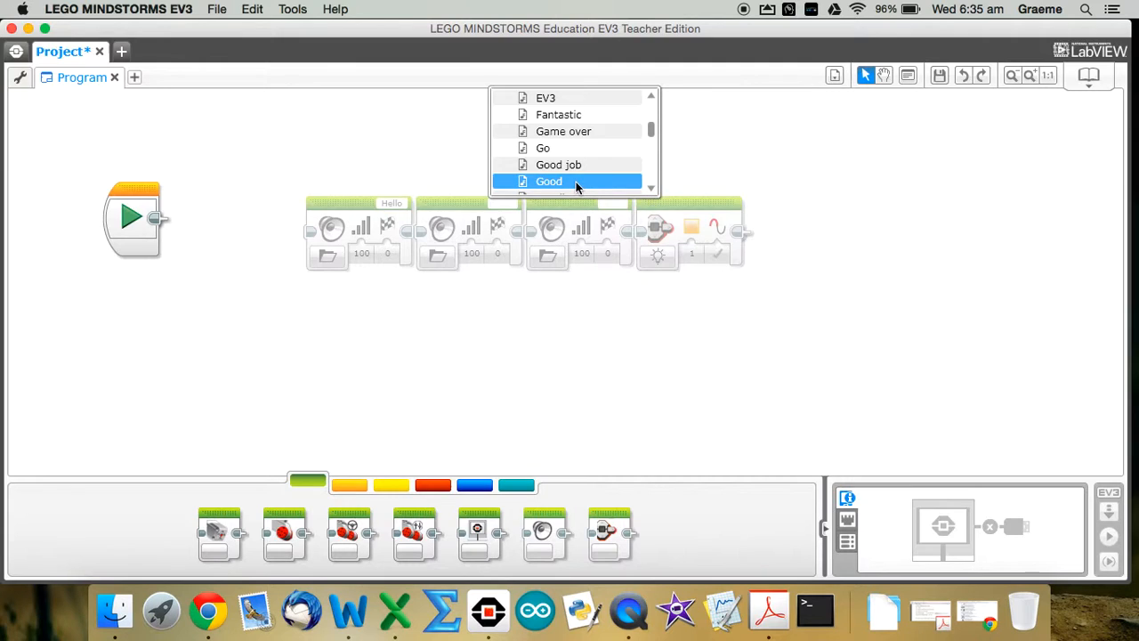
{"action": "left_click", "coordinate": [549, 181]}
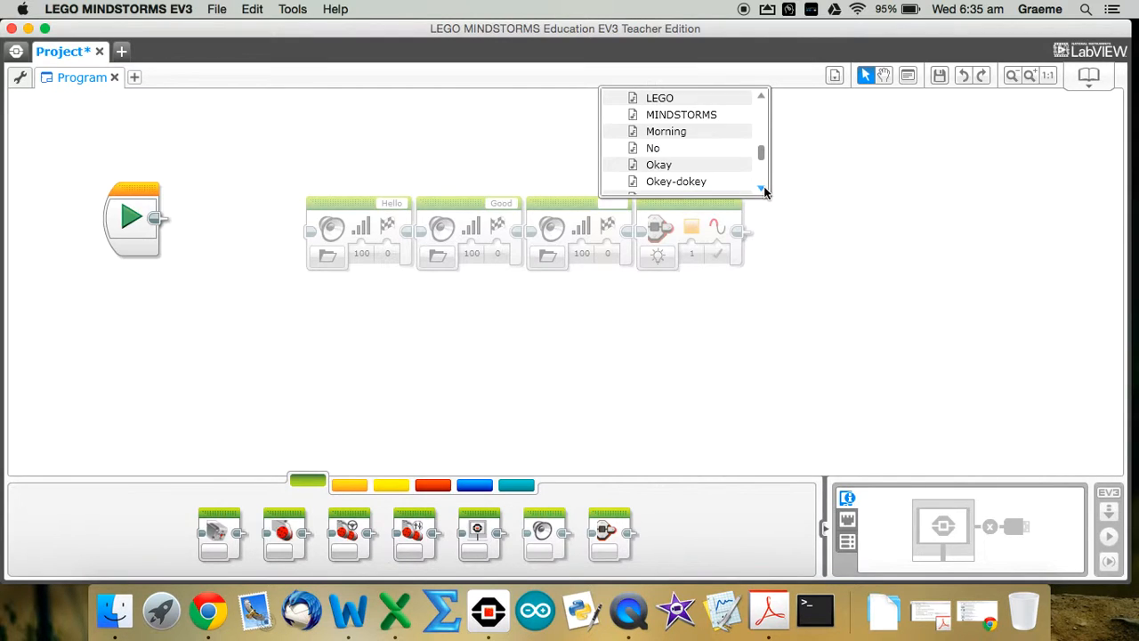
{"action": "left_click", "coordinate": [666, 131]}
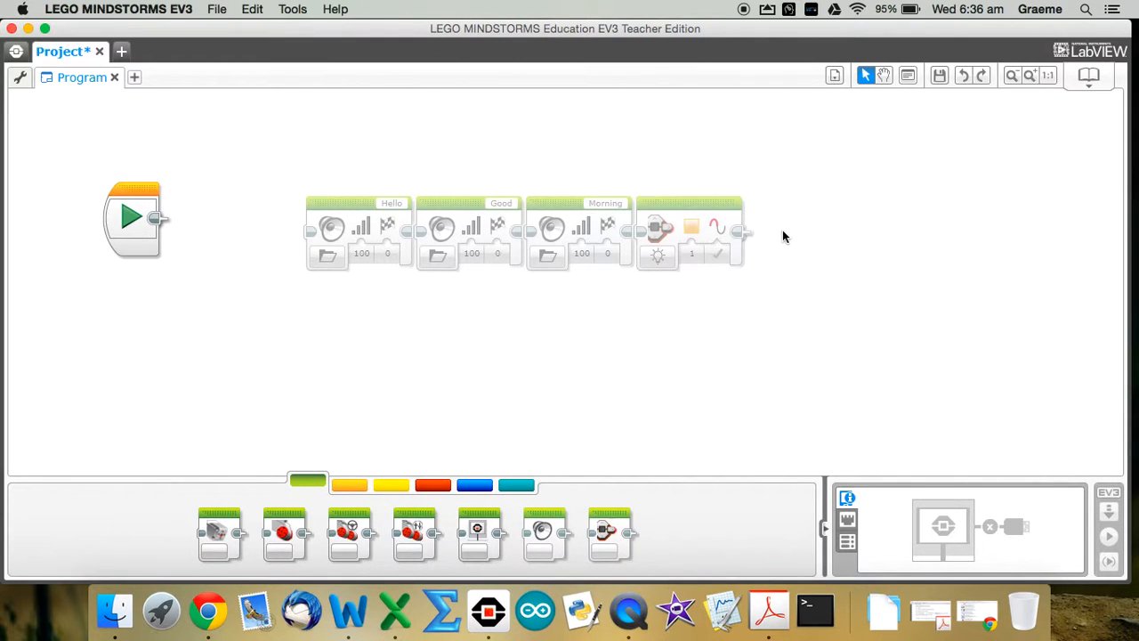
{"action": "mouse_move", "coordinate": [692, 231]}
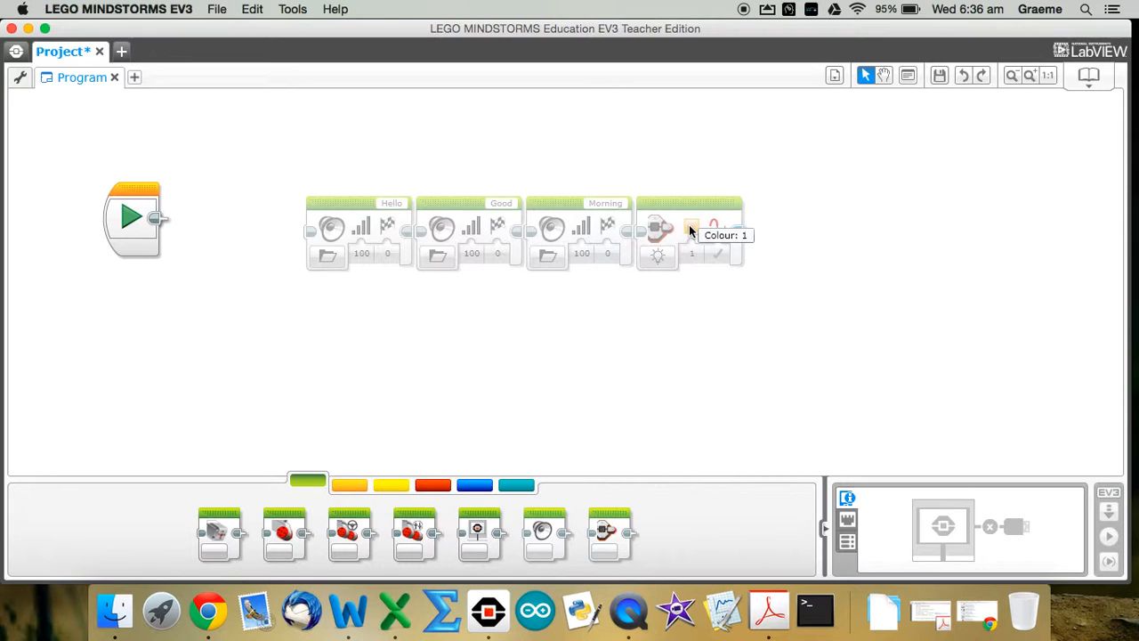
Change the Brick Status Light colour from orange to 2 (red).
{"action": "left_click", "coordinate": [693, 256]}
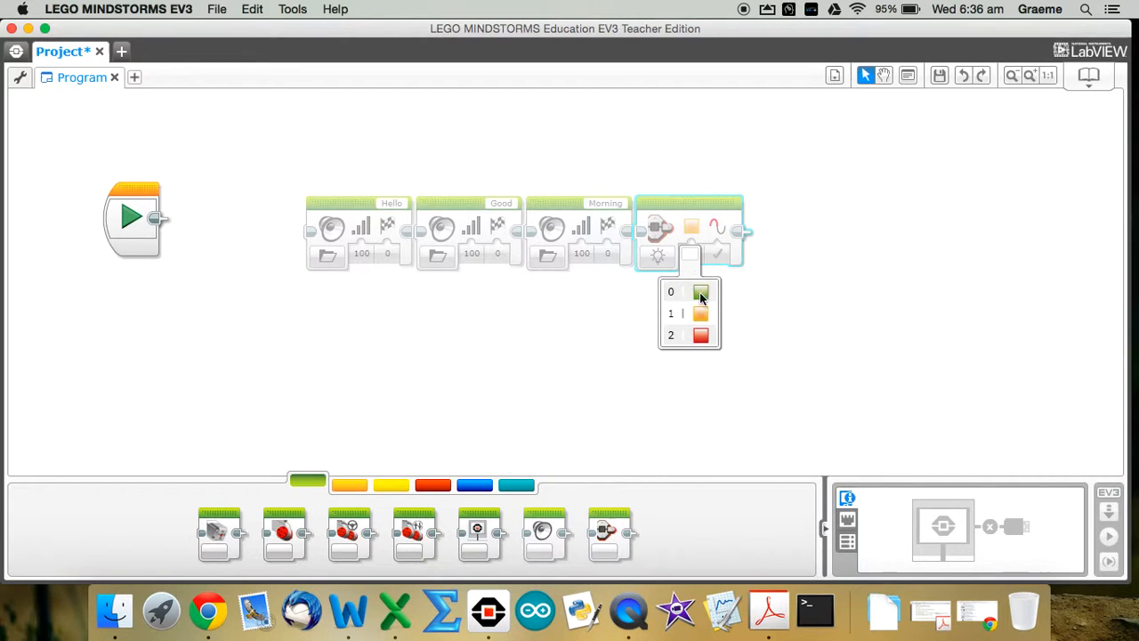
{"action": "left_click", "coordinate": [671, 335]}
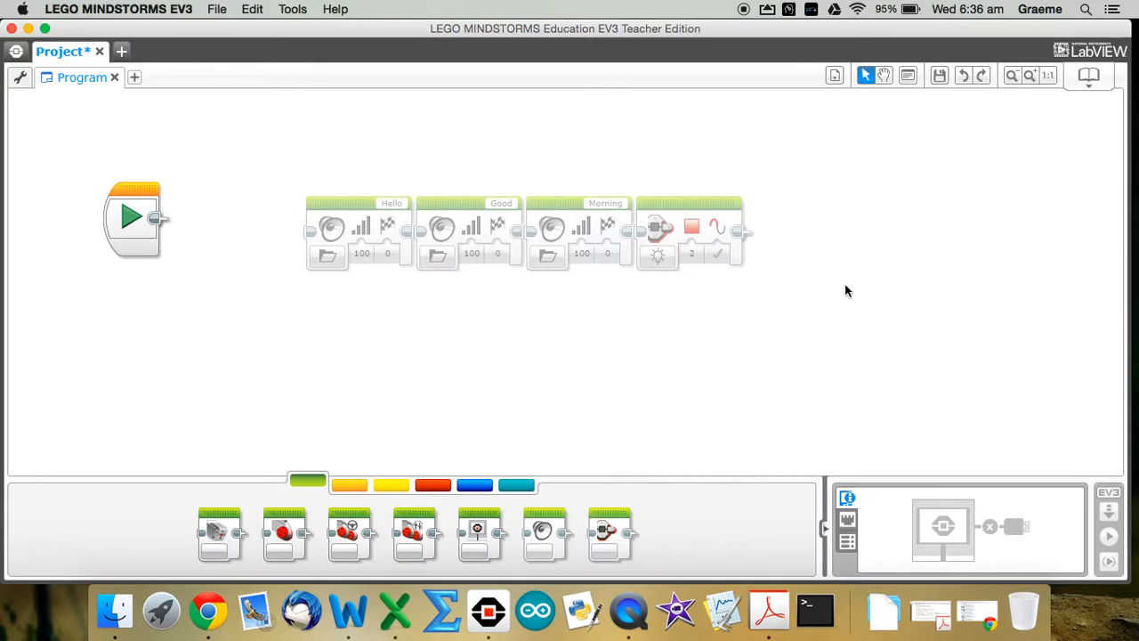
{"action": "mouse_move", "coordinate": [281, 159]}
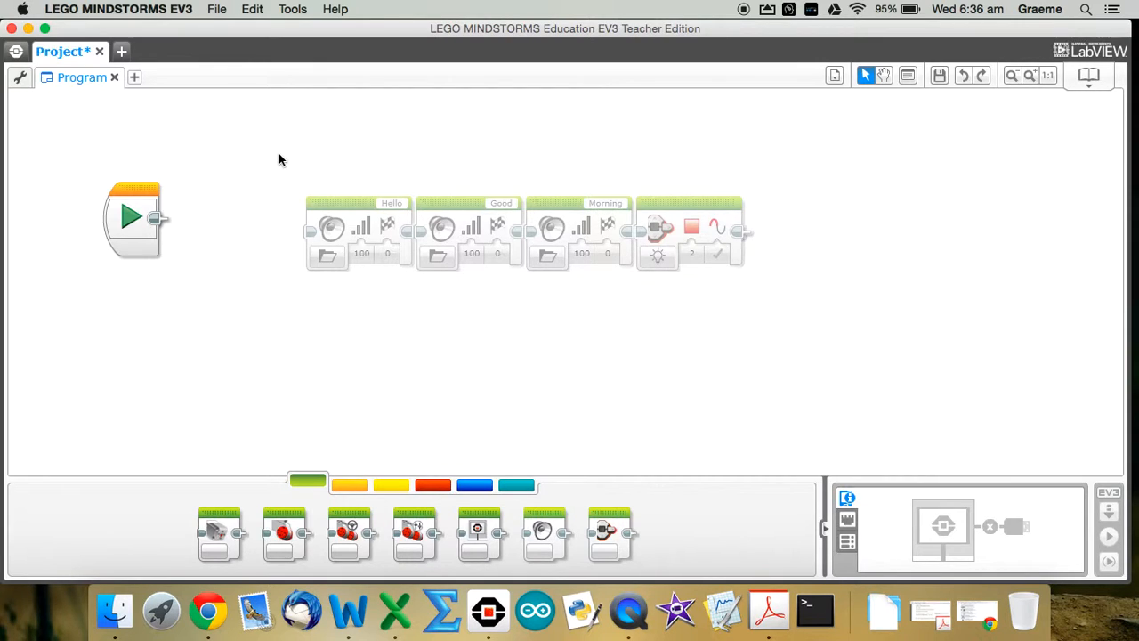
{"action": "mouse_move", "coordinate": [181, 177]}
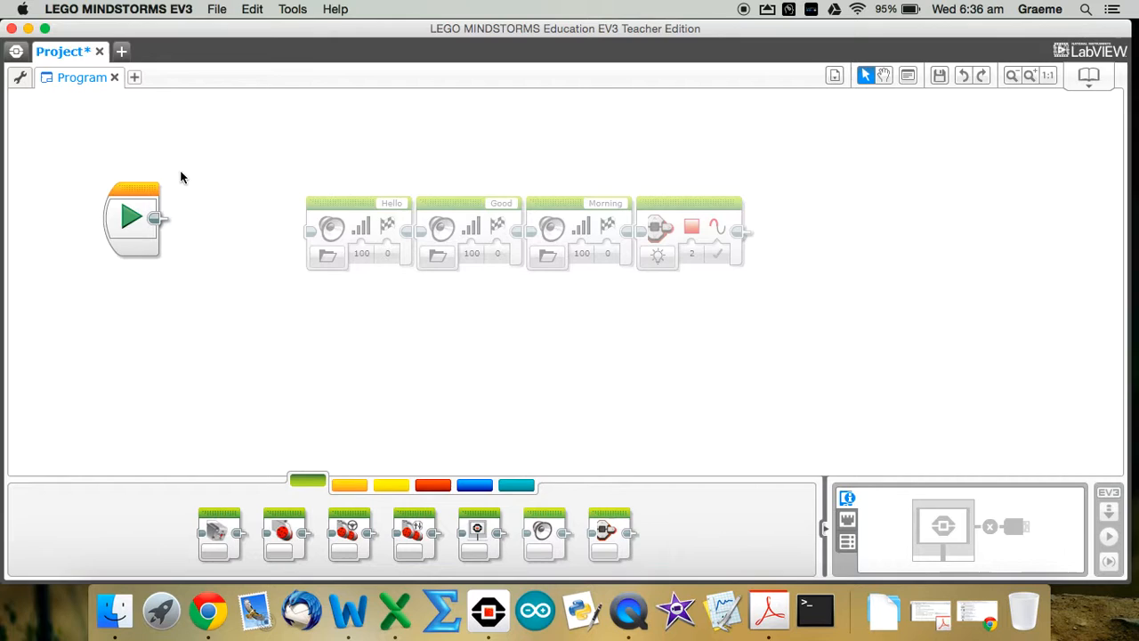
{"action": "mouse_move", "coordinate": [255, 158]}
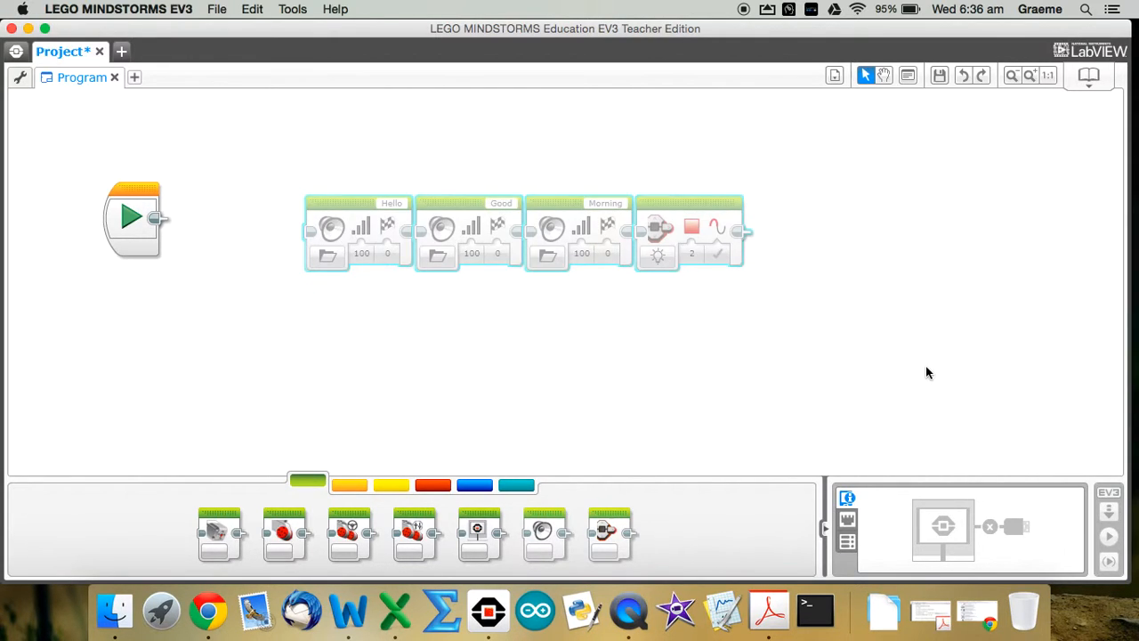
{"action": "mouse_move", "coordinate": [331, 93]}
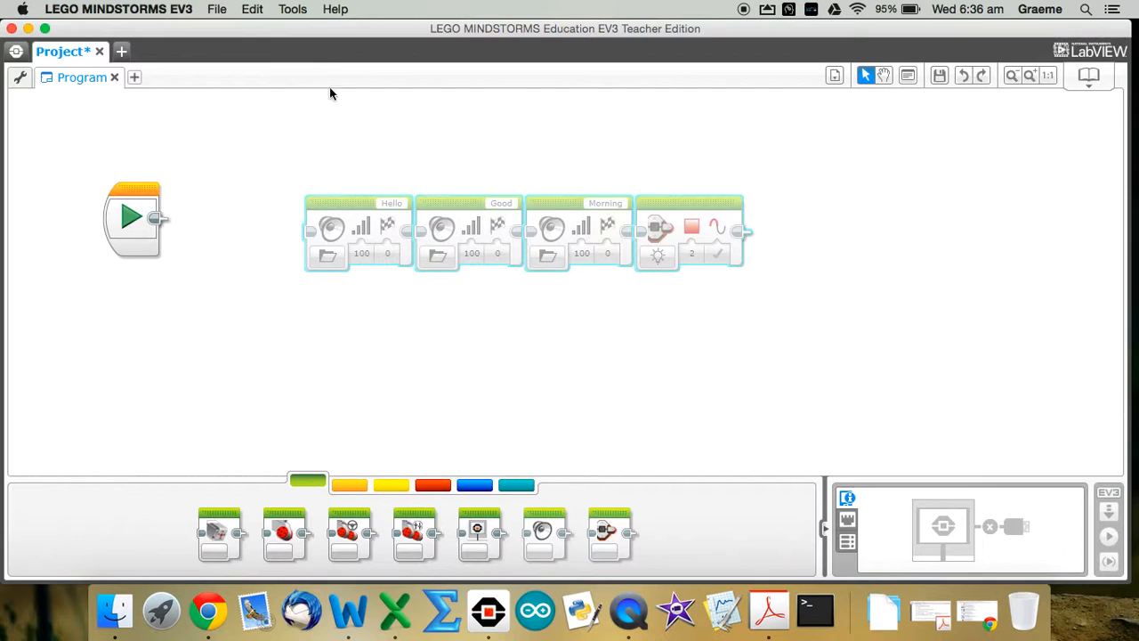
Launch My Block Builder from the Tools menu.
{"action": "left_click", "coordinate": [292, 8]}
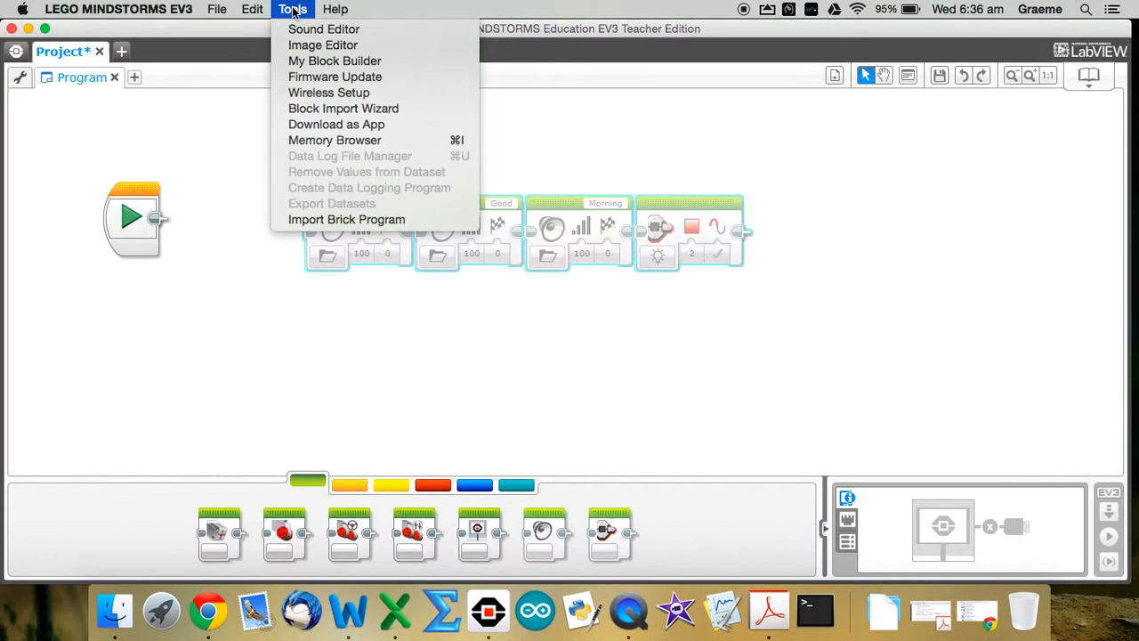
{"action": "mouse_move", "coordinate": [334, 61]}
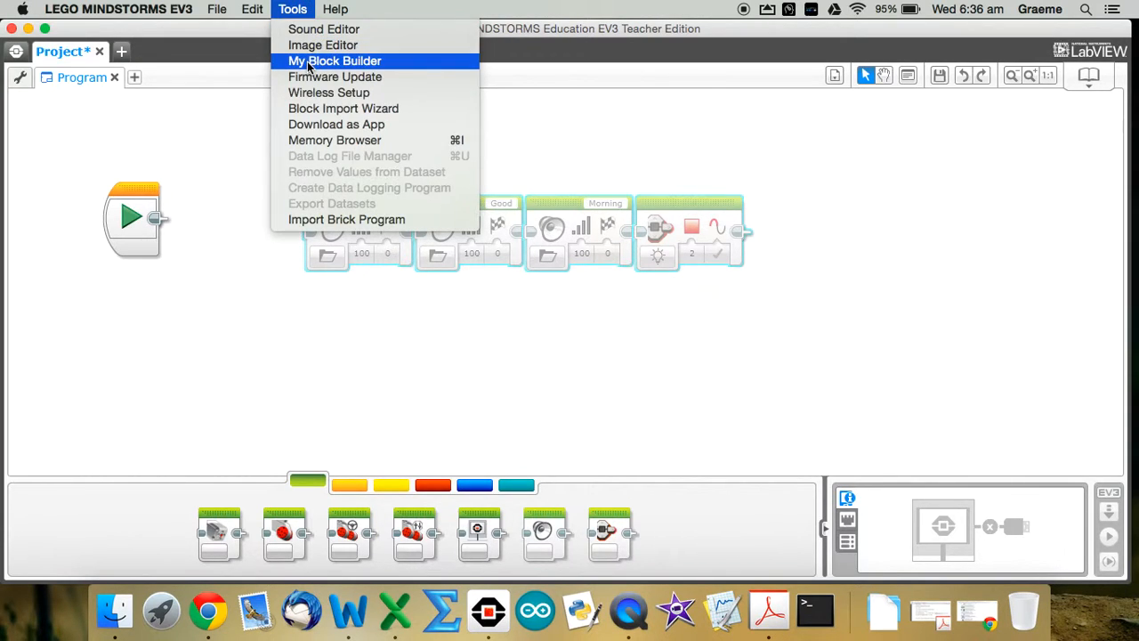
{"action": "left_click", "coordinate": [335, 61]}
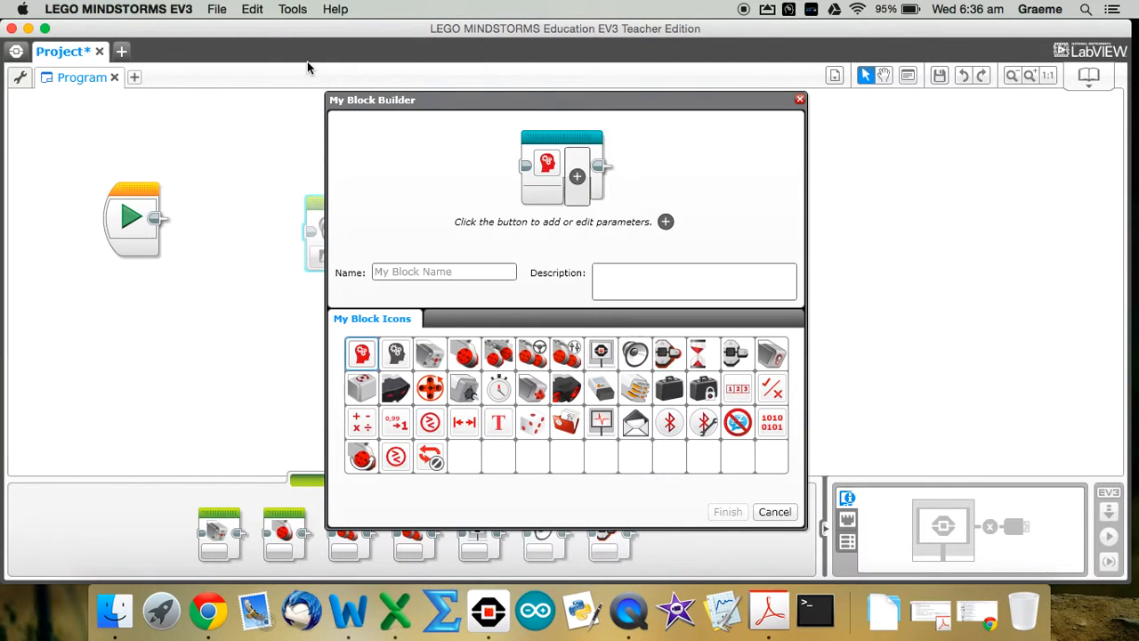
{"action": "mouse_move", "coordinate": [728, 174]}
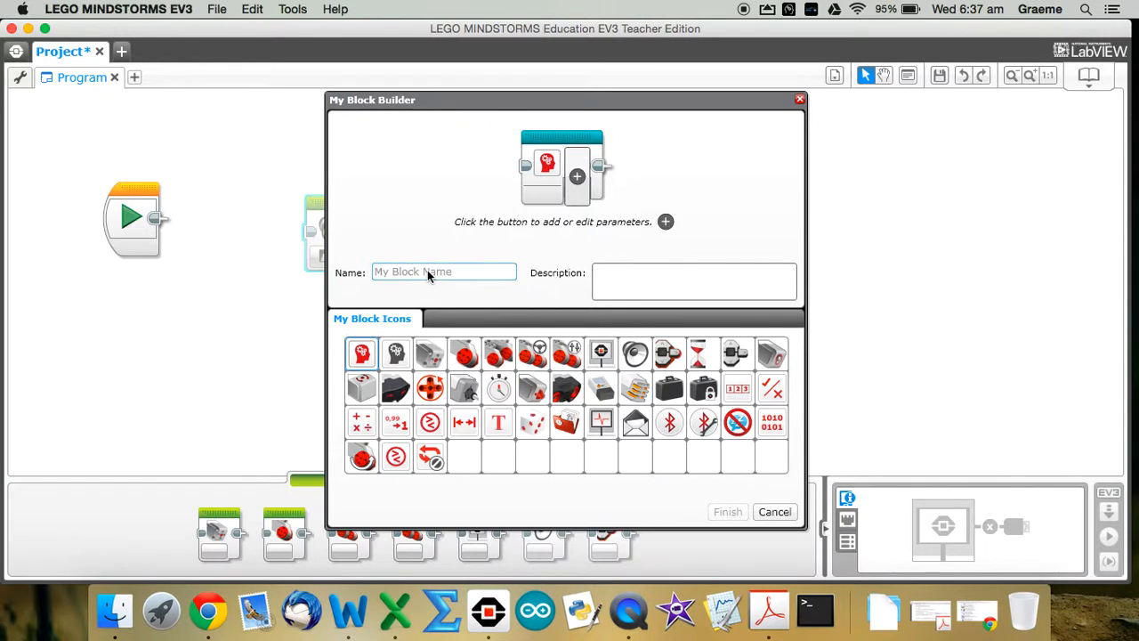
Enter 'Greeting' as the block name and choose the speaker icon over the motor icon.
{"action": "type", "text": "Gre"}
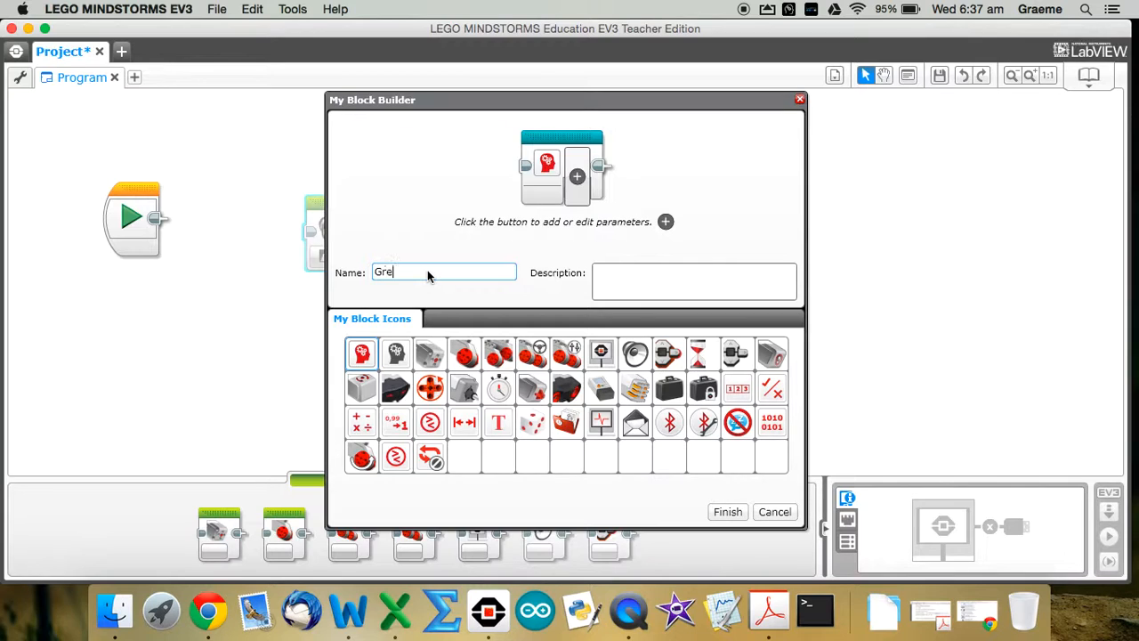
{"action": "type", "text": "eting"}
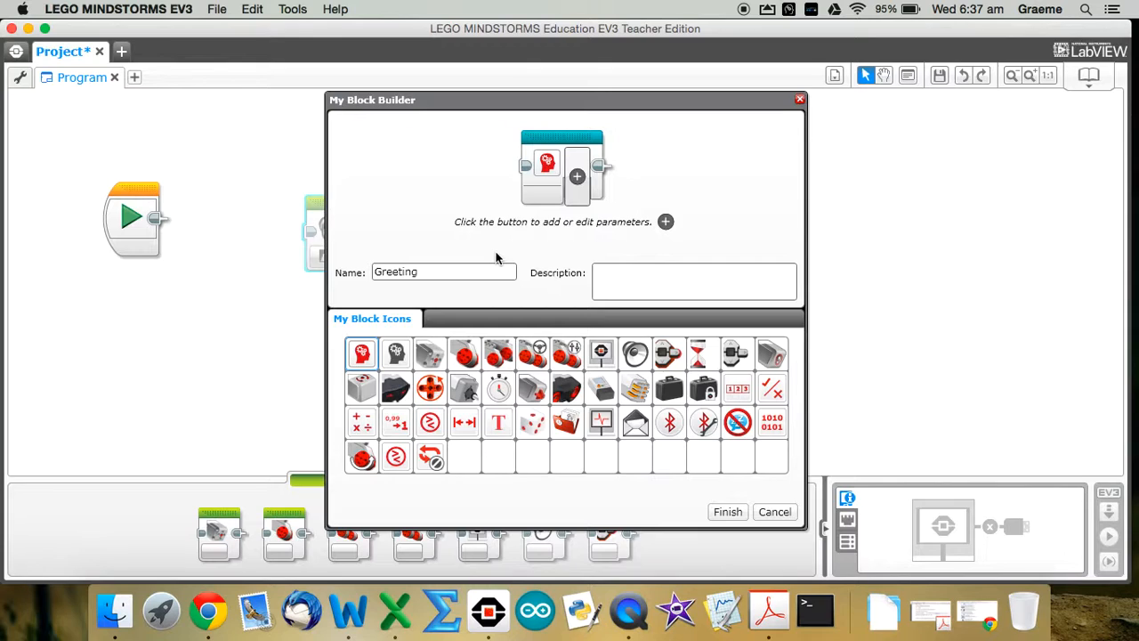
{"action": "mouse_move", "coordinate": [592, 359]}
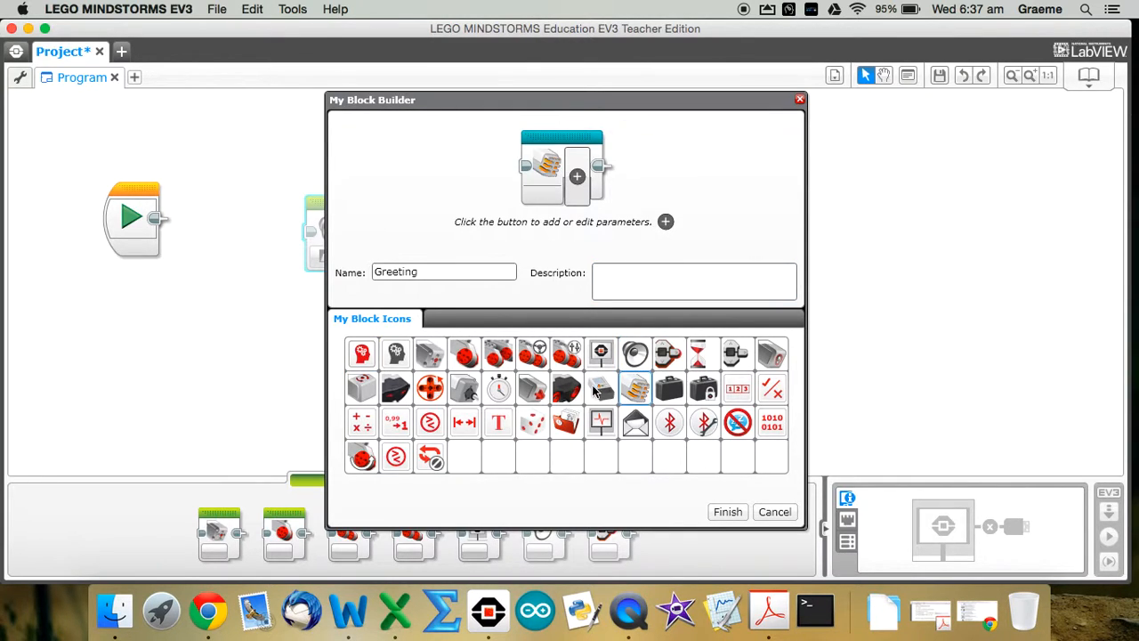
{"action": "left_click", "coordinate": [567, 354]}
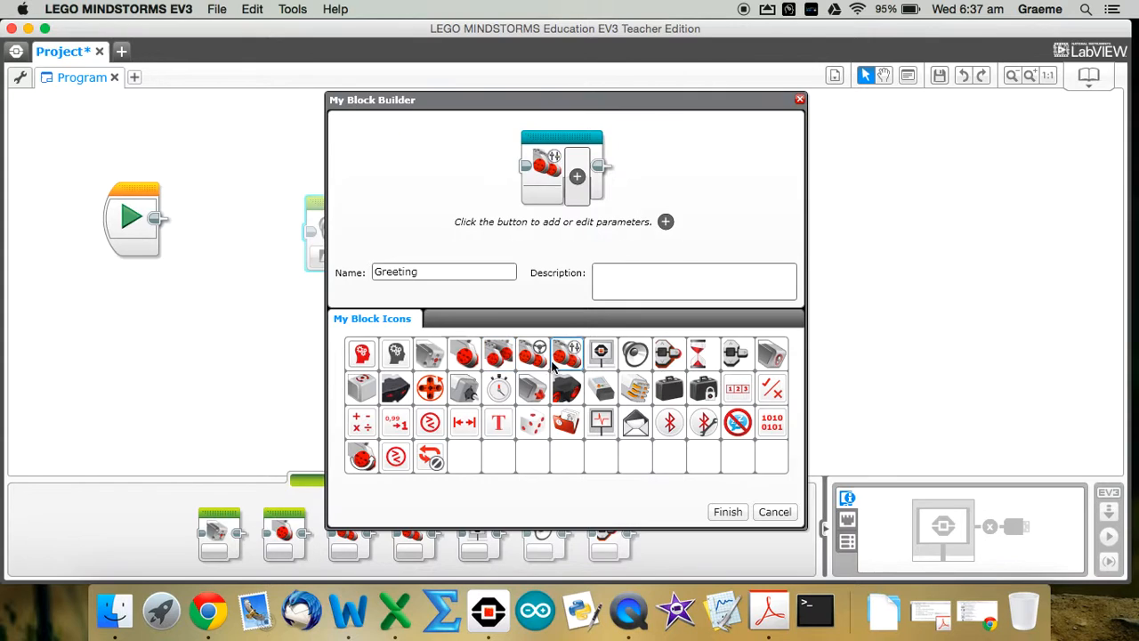
{"action": "left_click", "coordinate": [635, 354]}
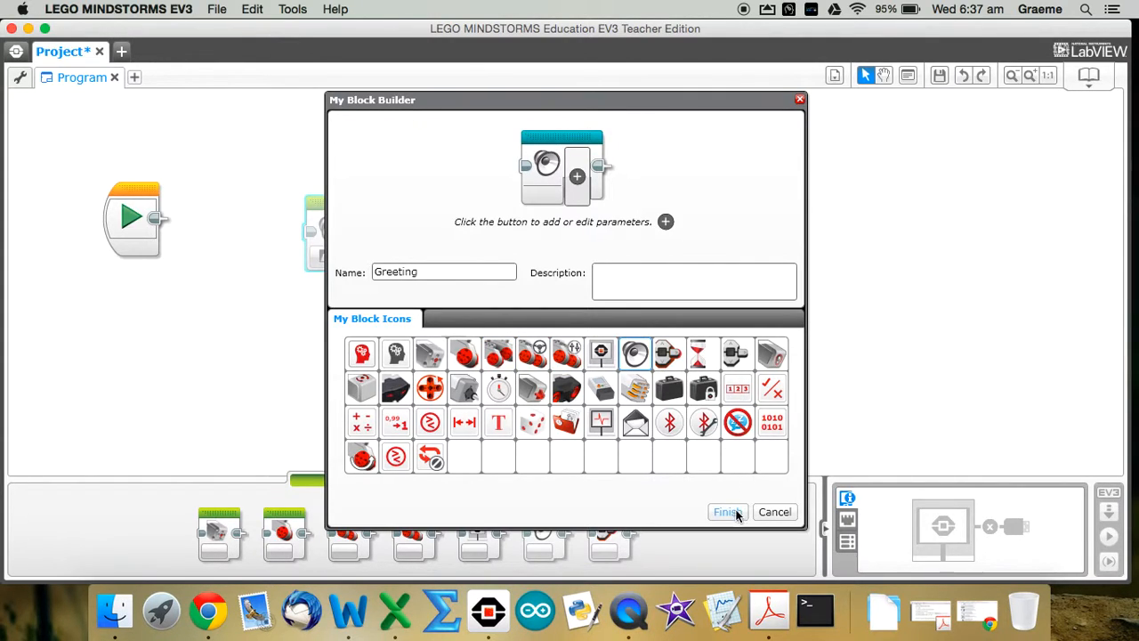
Finish the Greeting My Block and snap it directly onto the Start block.
{"action": "left_click", "coordinate": [727, 512]}
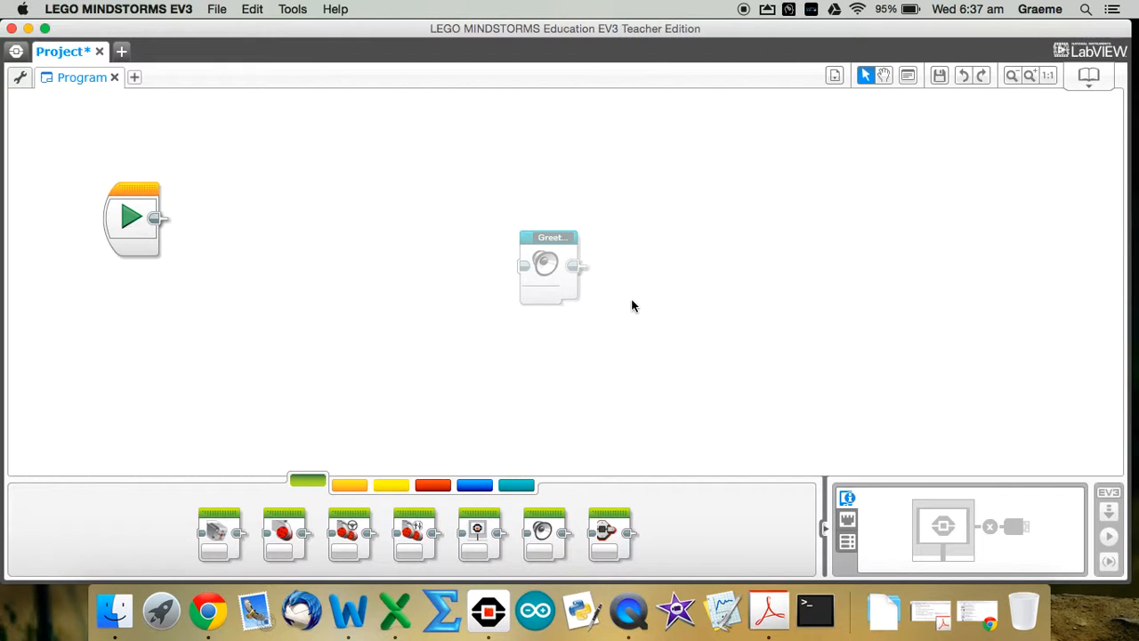
{"action": "left_click_drag", "start_coordinate": [549, 267], "coordinate": [238, 213]}
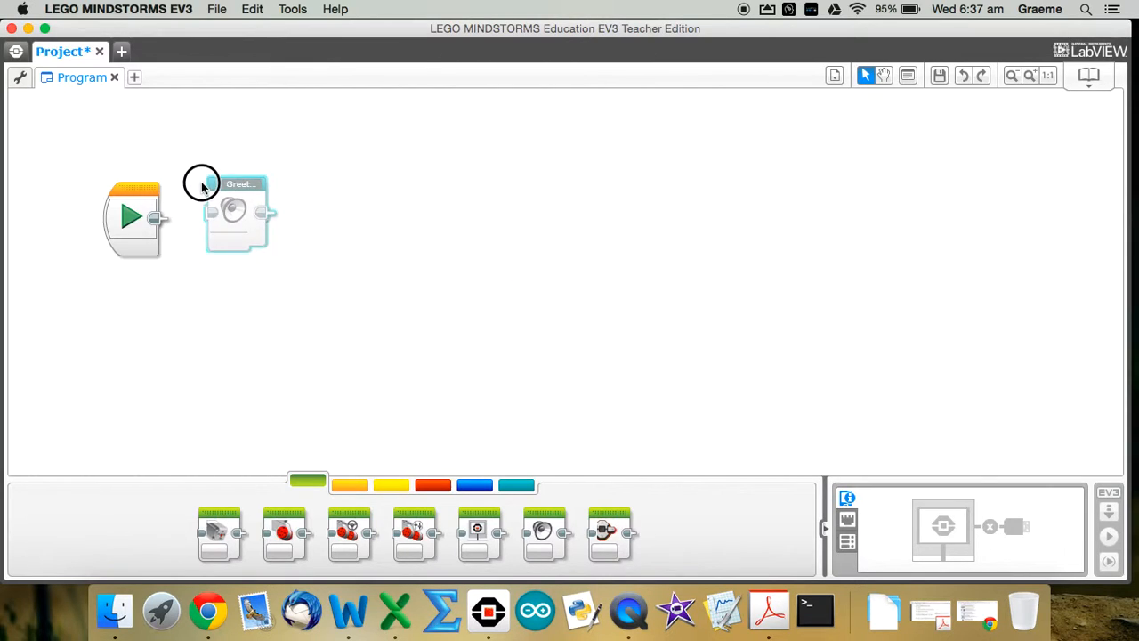
{"action": "left_click_drag", "start_coordinate": [236, 213], "coordinate": [192, 218]}
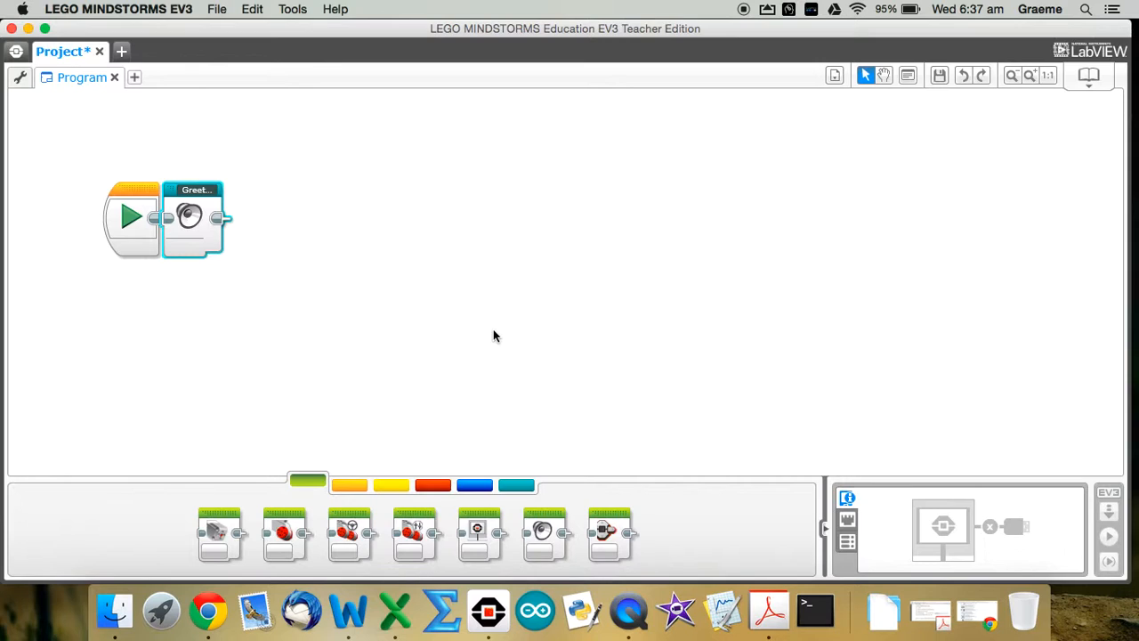
{"action": "mouse_move", "coordinate": [546, 341]}
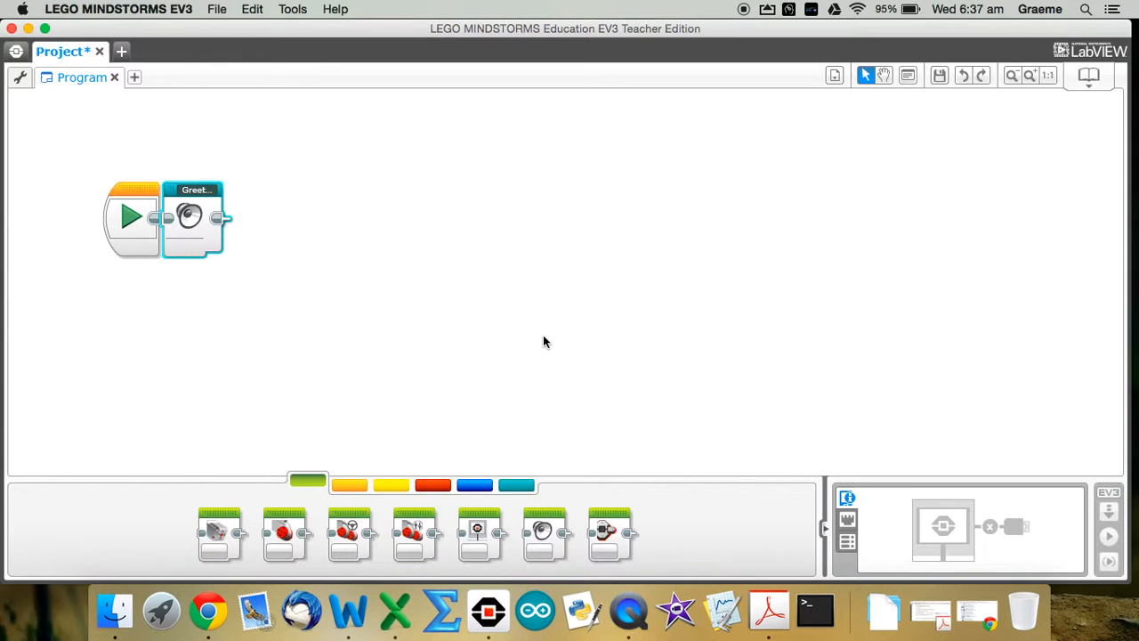
{"action": "mouse_move", "coordinate": [423, 365]}
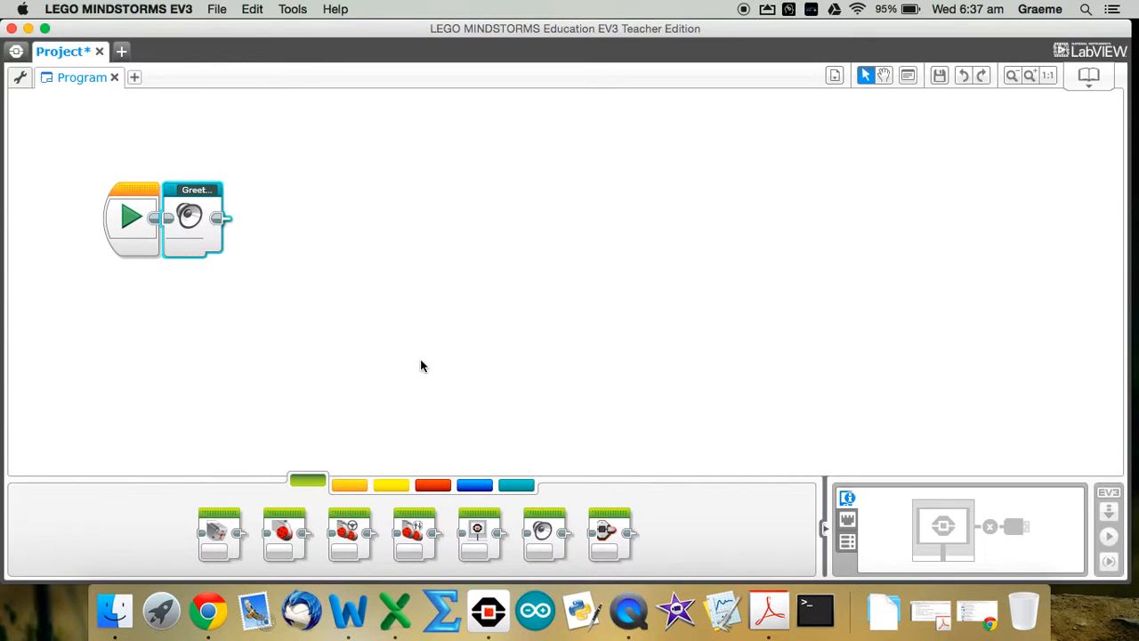
{"action": "mouse_move", "coordinate": [574, 330]}
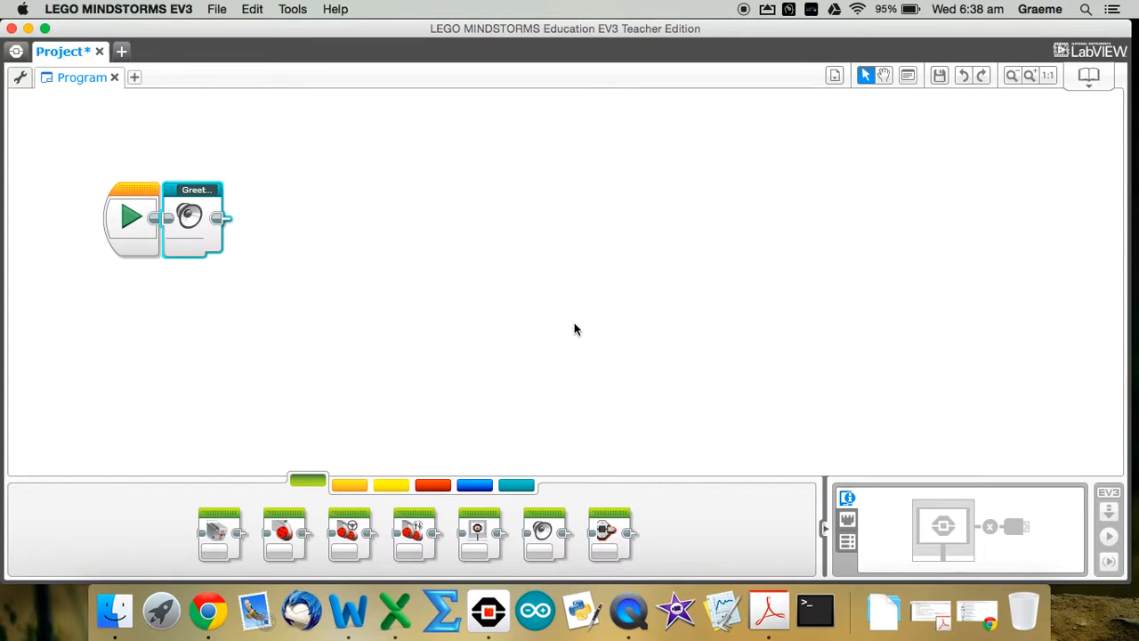
{"action": "mouse_move", "coordinate": [512, 483]}
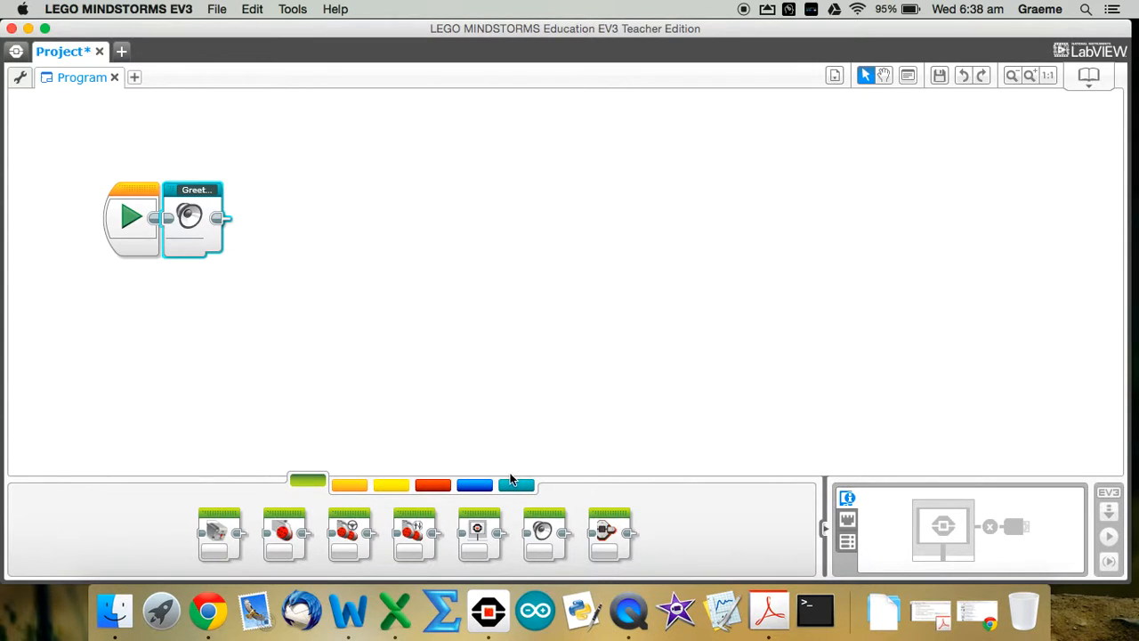
{"action": "mouse_move", "coordinate": [517, 485]}
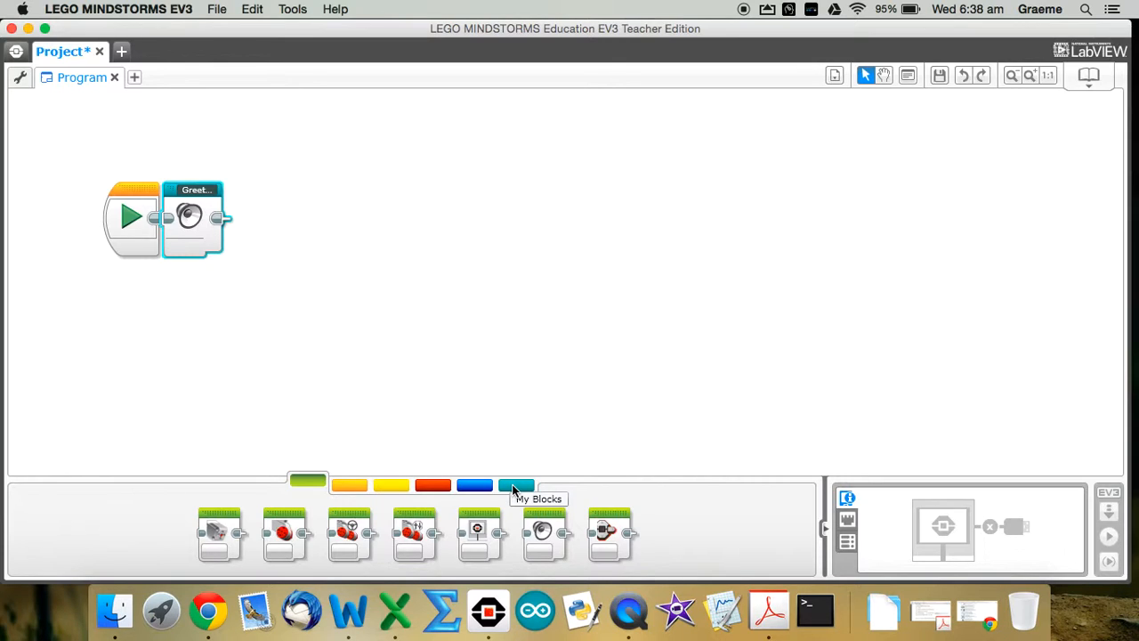
{"action": "mouse_move", "coordinate": [516, 486]}
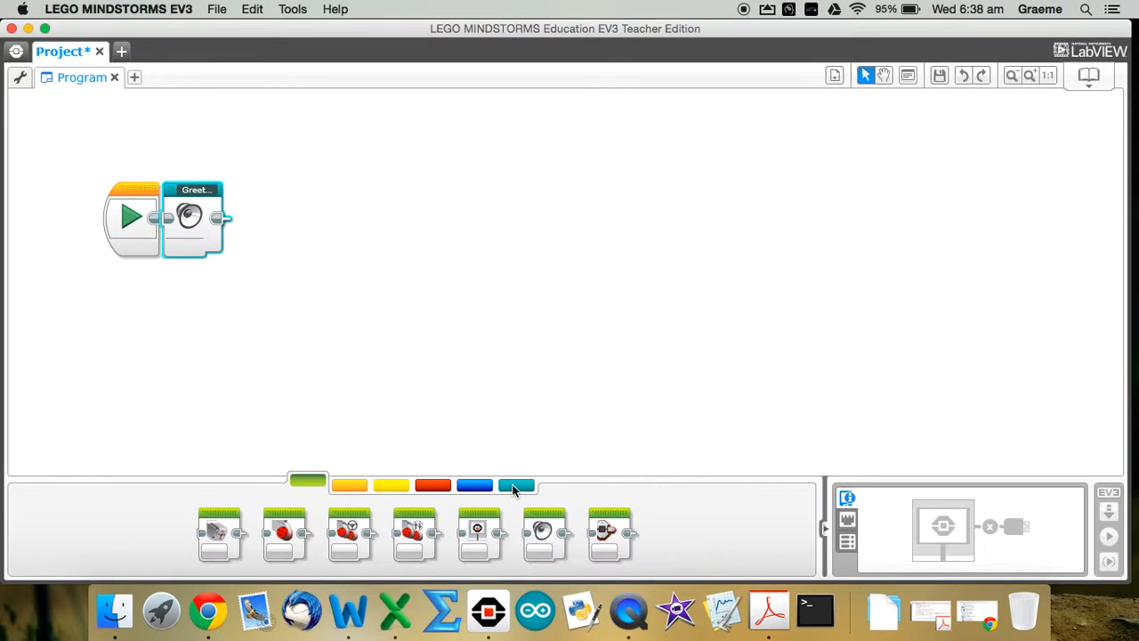
Switch the block palette to the turquoise My Blocks tab.
{"action": "left_click", "coordinate": [516, 485]}
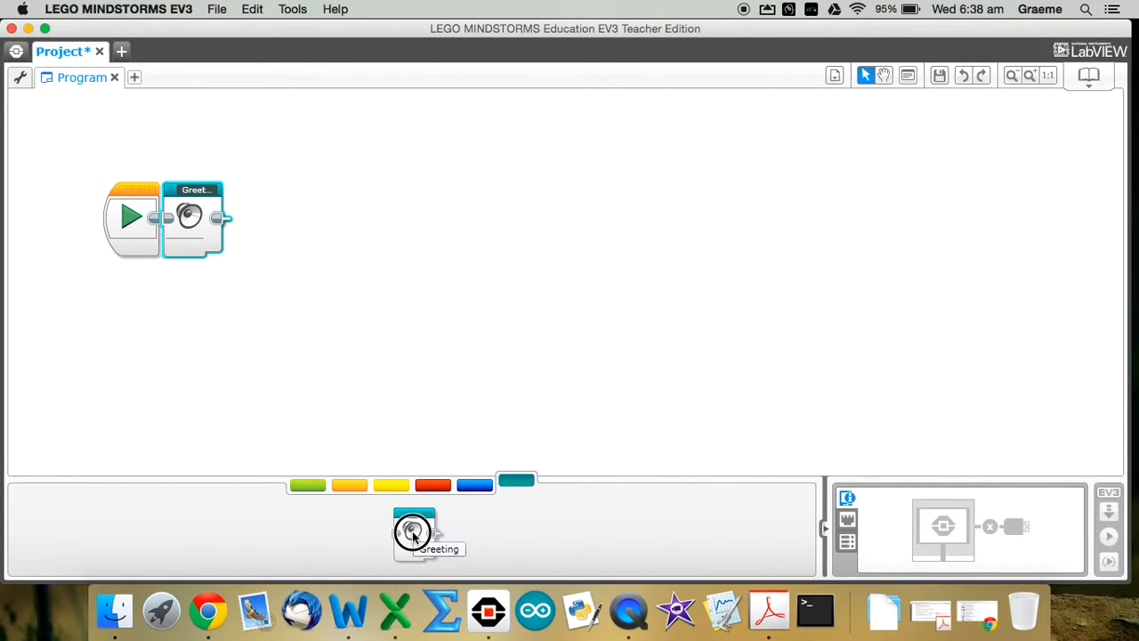
Drag Greeting from the My Blocks palette to snap after the first Greeting block.
{"action": "left_click_drag", "start_coordinate": [412, 531], "coordinate": [256, 218]}
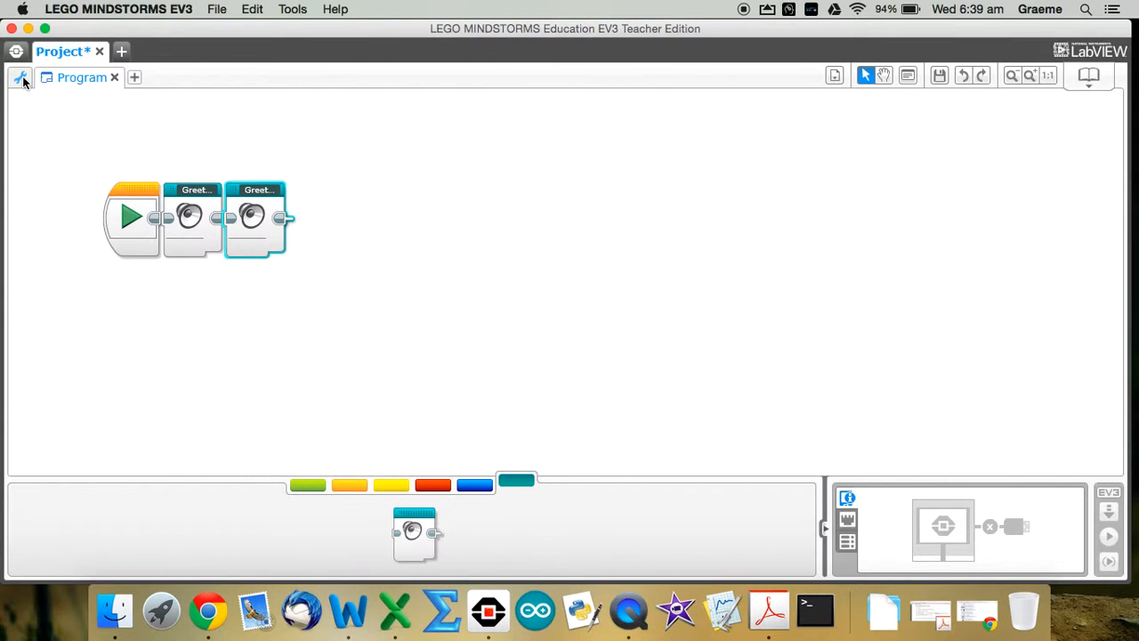
{"action": "mouse_move", "coordinate": [21, 78]}
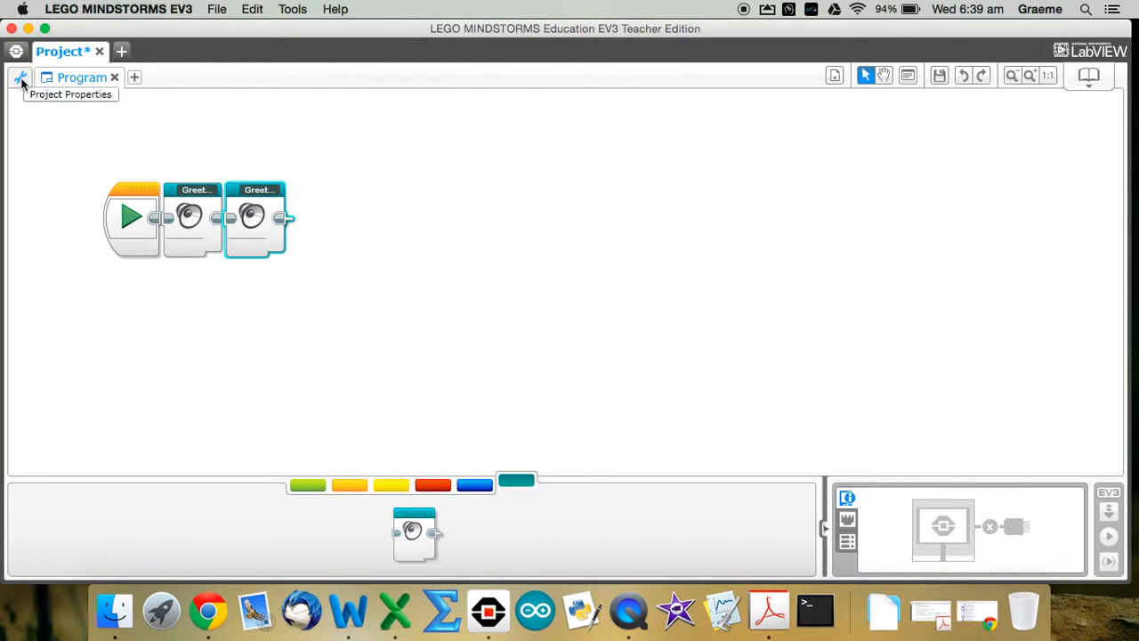
Select Greeting.ev3p under Project Properties' My Blocks and start exporting it.
{"action": "left_click", "coordinate": [20, 76]}
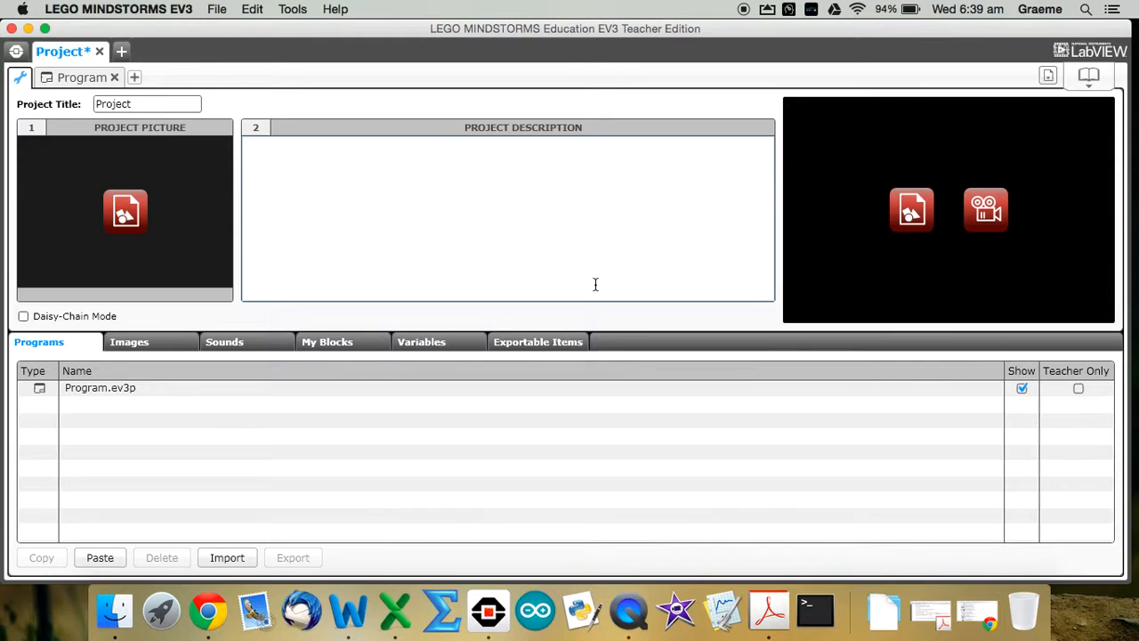
{"action": "mouse_move", "coordinate": [388, 332]}
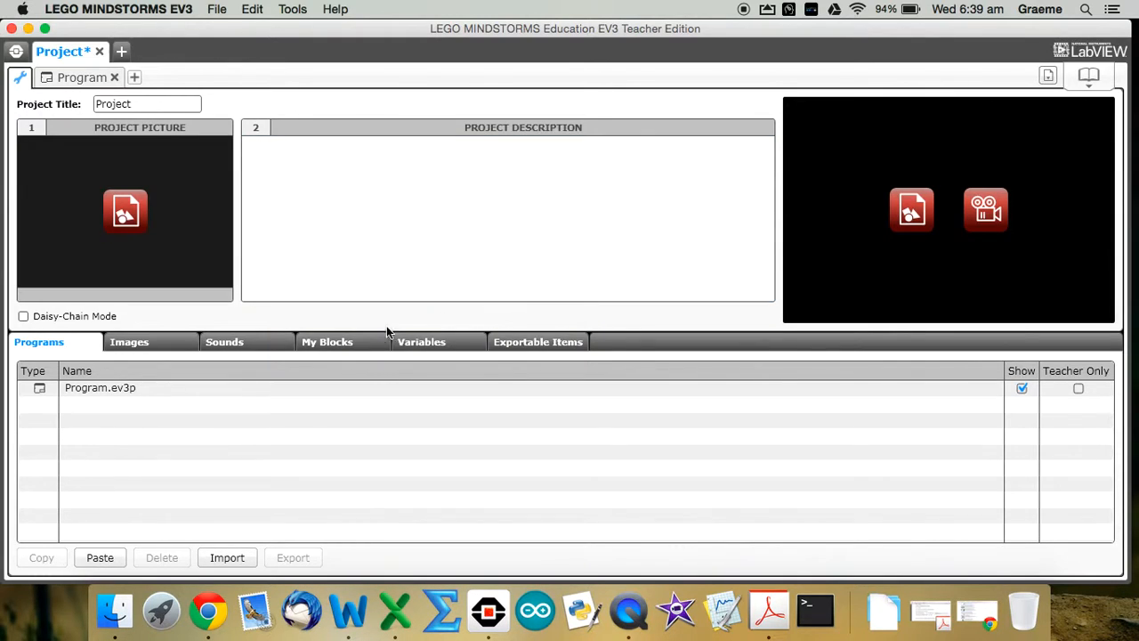
{"action": "left_click", "coordinate": [326, 342]}
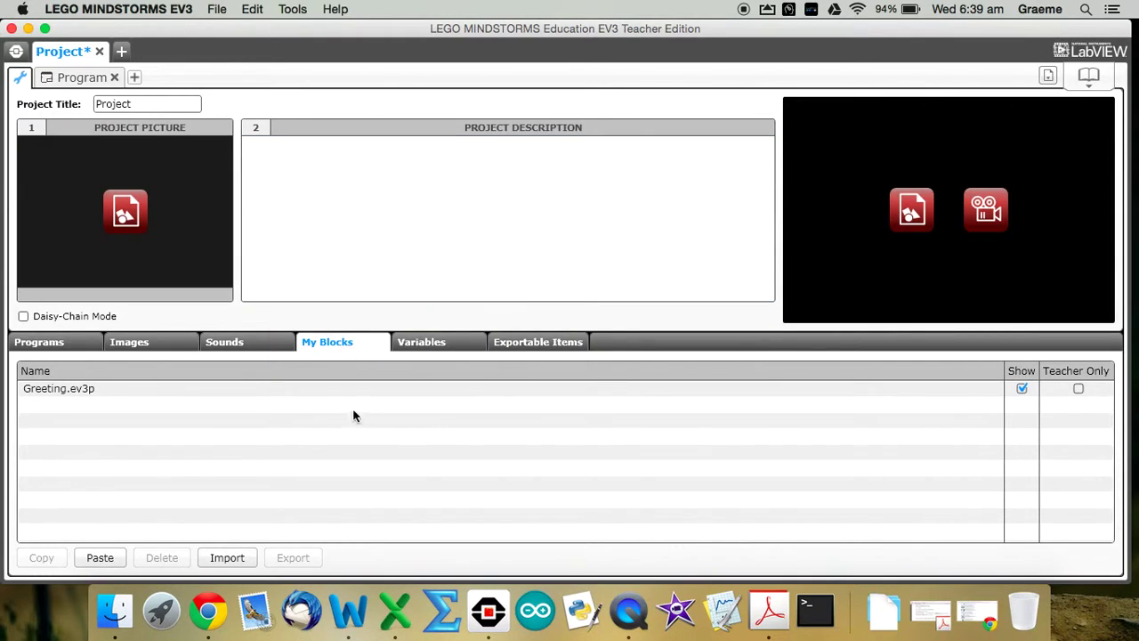
{"action": "left_click", "coordinate": [59, 388]}
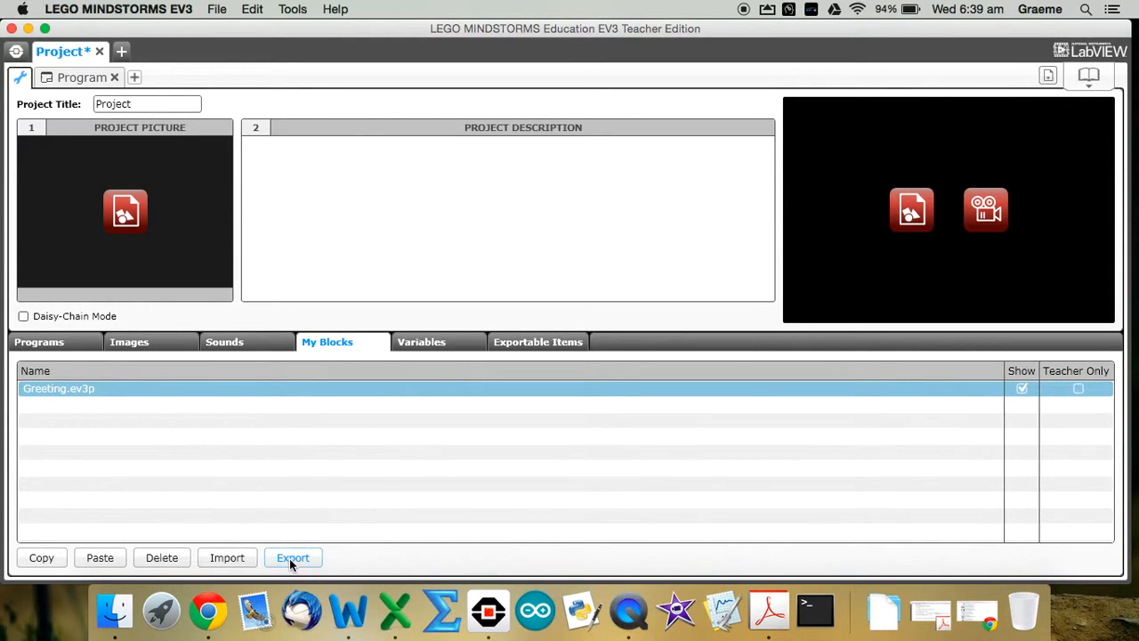
{"action": "left_click", "coordinate": [293, 558]}
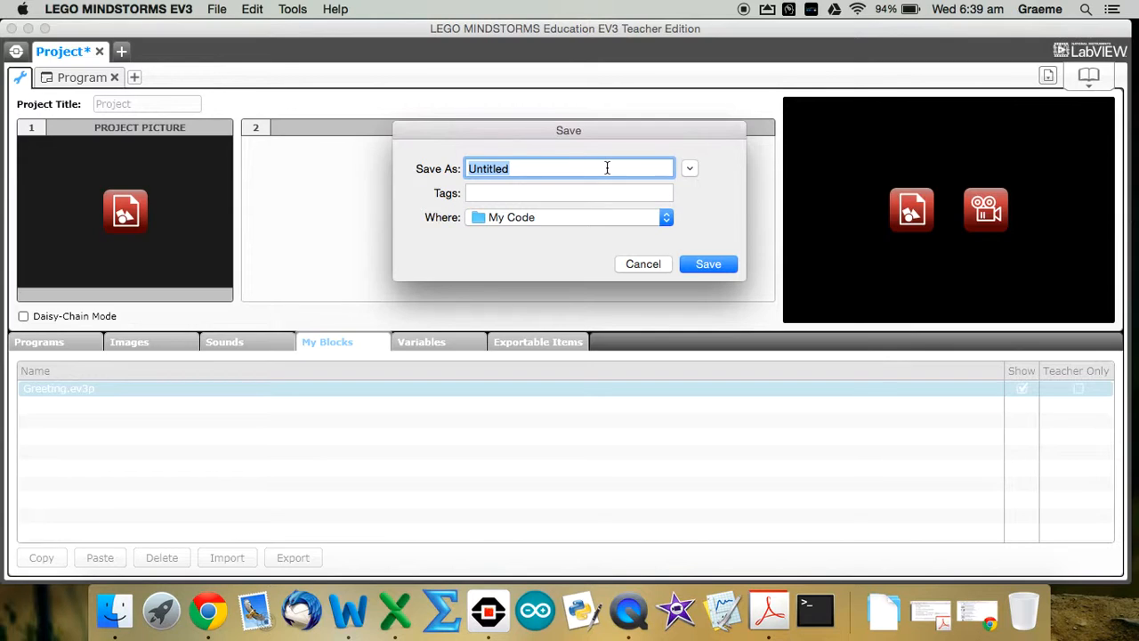
Save the export as 'Greeting block.ev3s' on the Desktop.
{"action": "type", "text": "Greeting"}
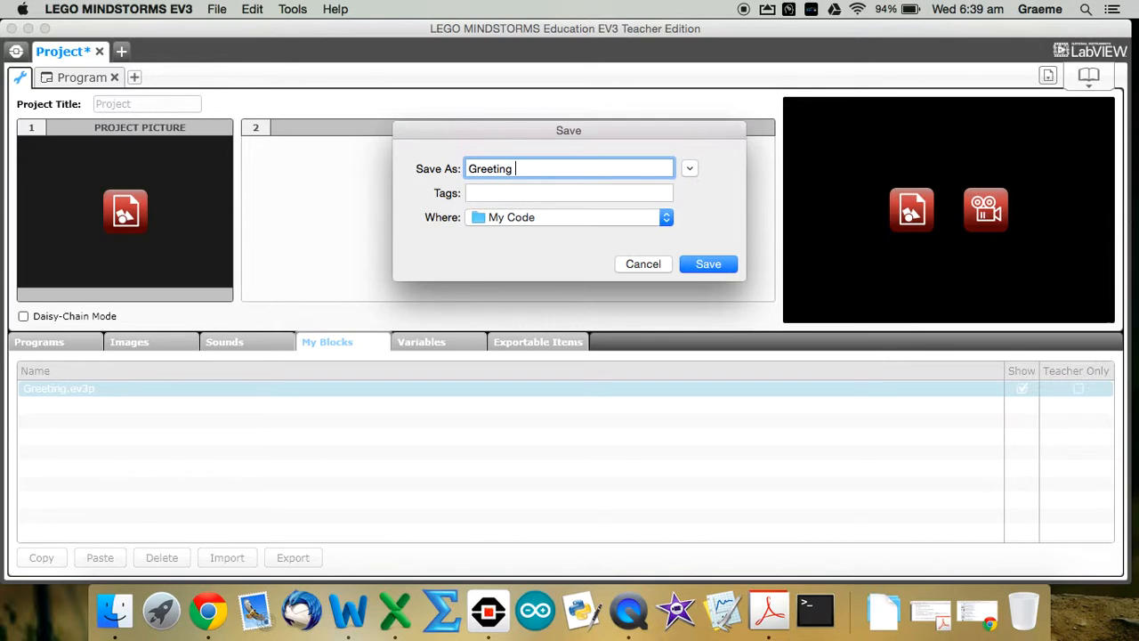
{"action": "type", "text": "block"}
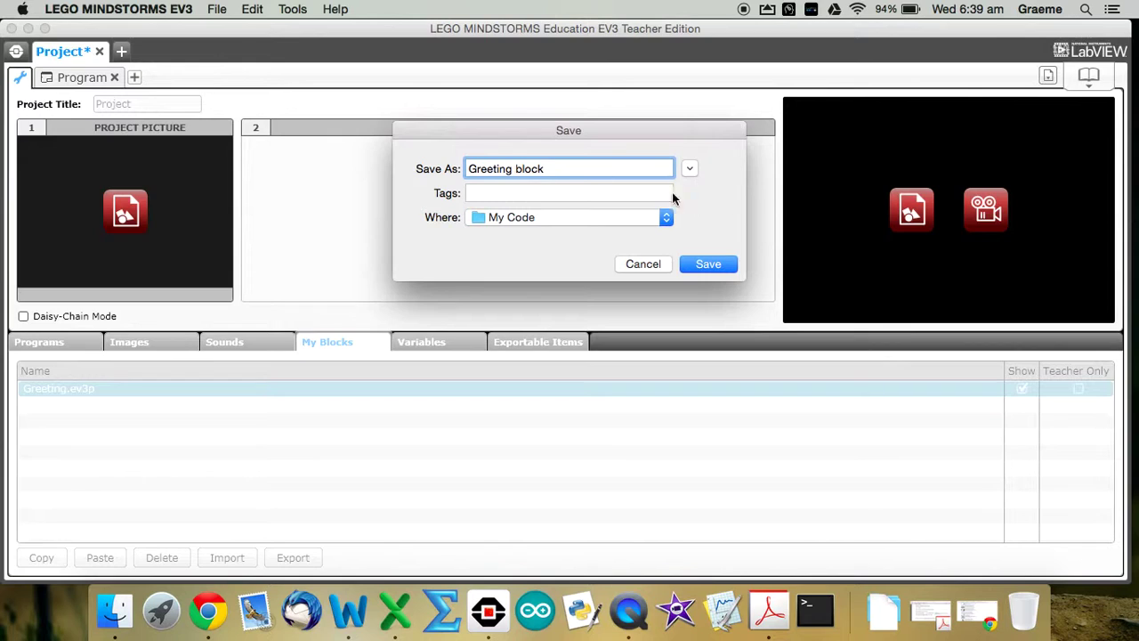
{"action": "left_click", "coordinate": [666, 217]}
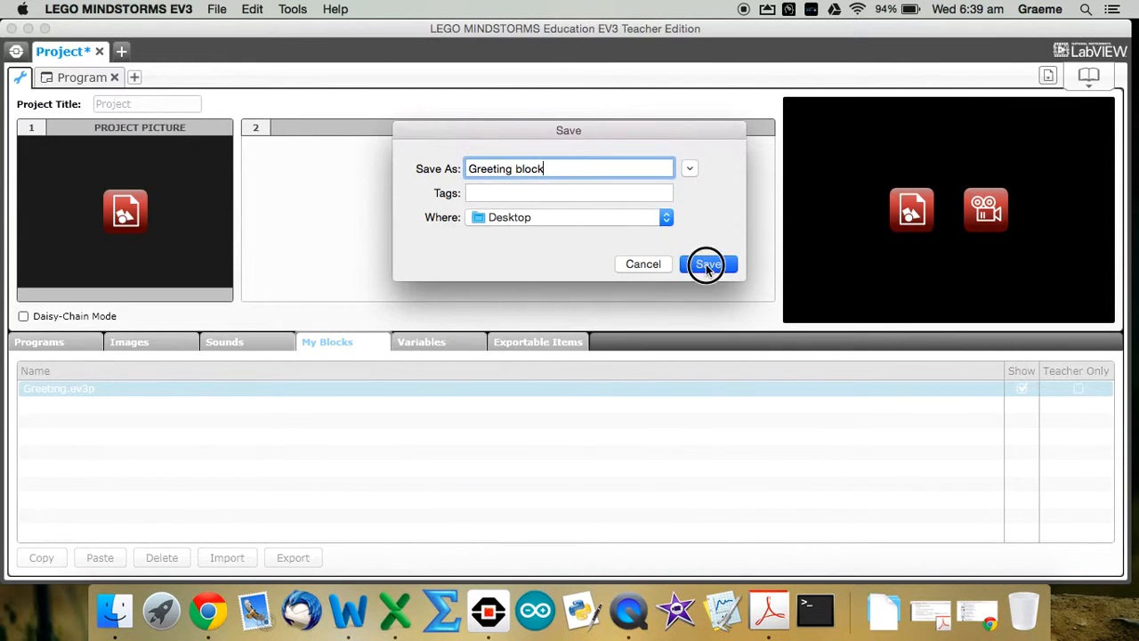
{"action": "left_click", "coordinate": [707, 264]}
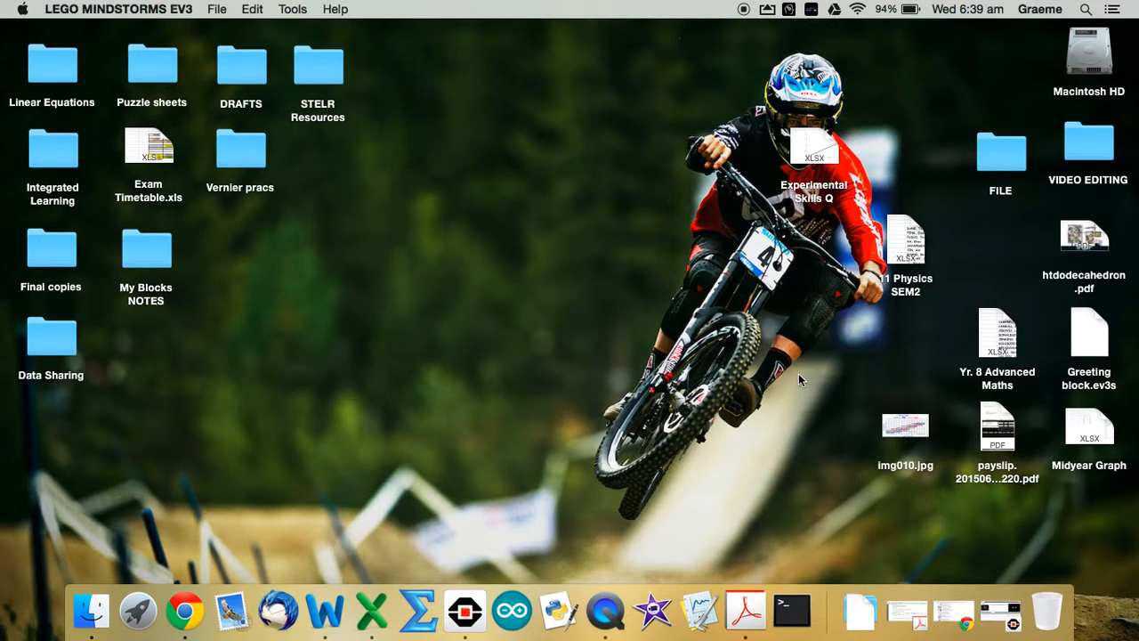
{"action": "mouse_move", "coordinate": [852, 214]}
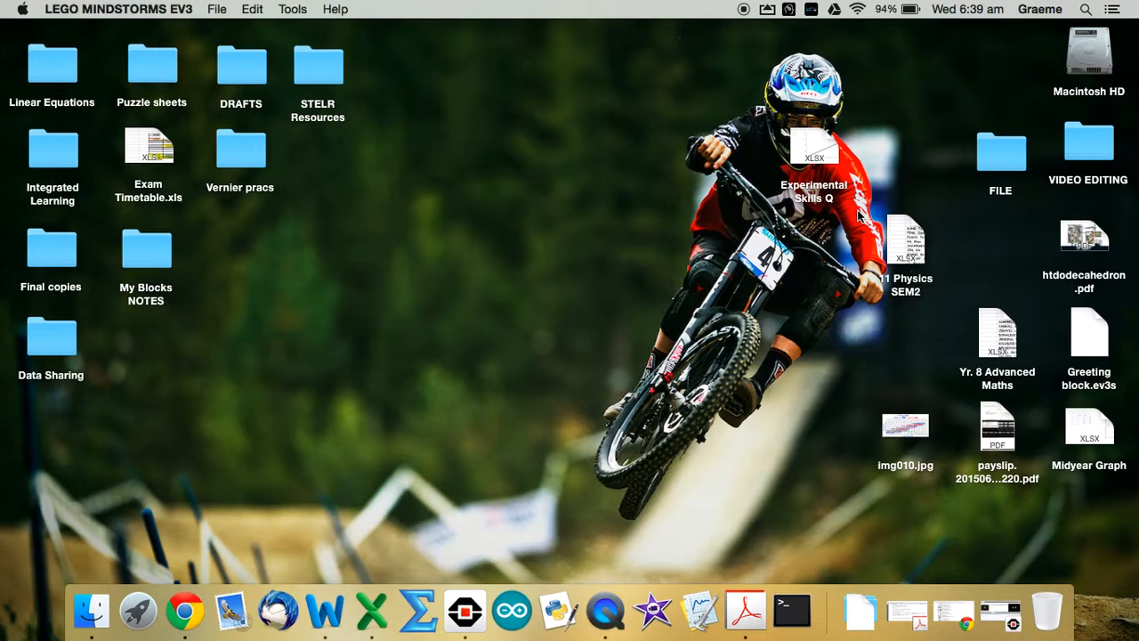
{"action": "mouse_move", "coordinate": [1093, 344]}
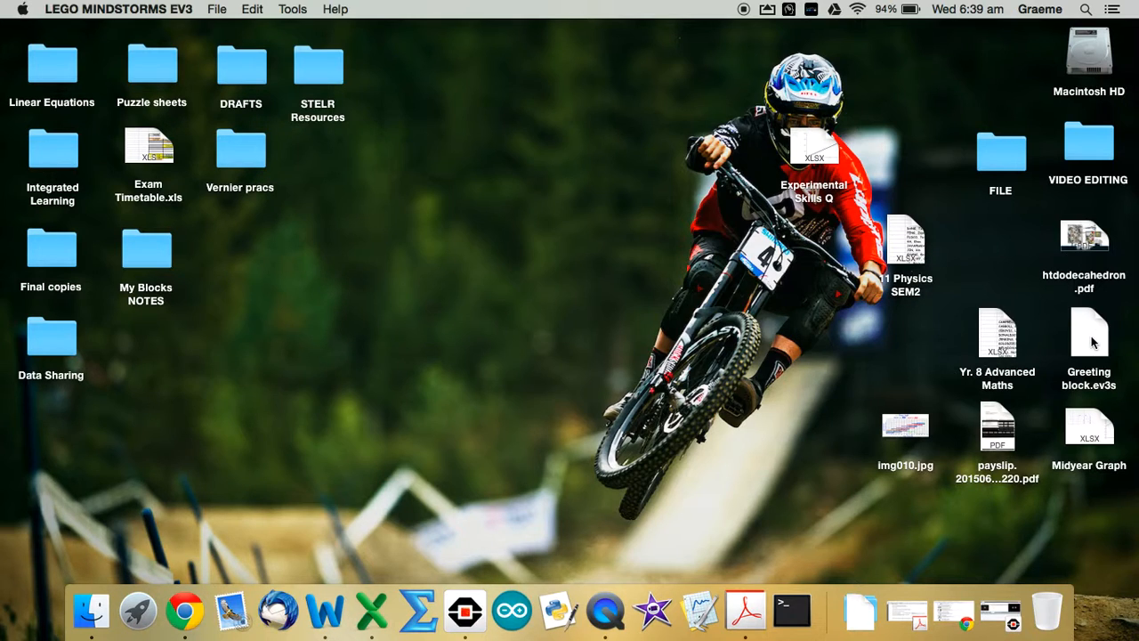
Move the exported Greeting block.ev3s file from the desktop's right edge to the centre.
{"action": "left_click_drag", "start_coordinate": [1088, 332], "coordinate": [499, 211]}
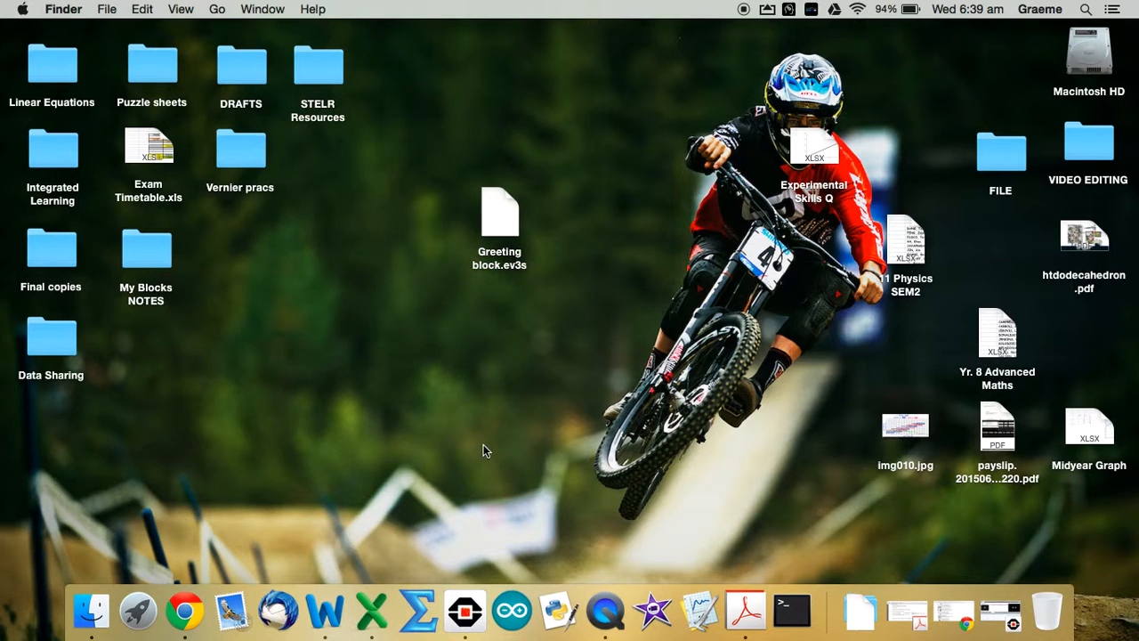
{"action": "mouse_move", "coordinate": [465, 610]}
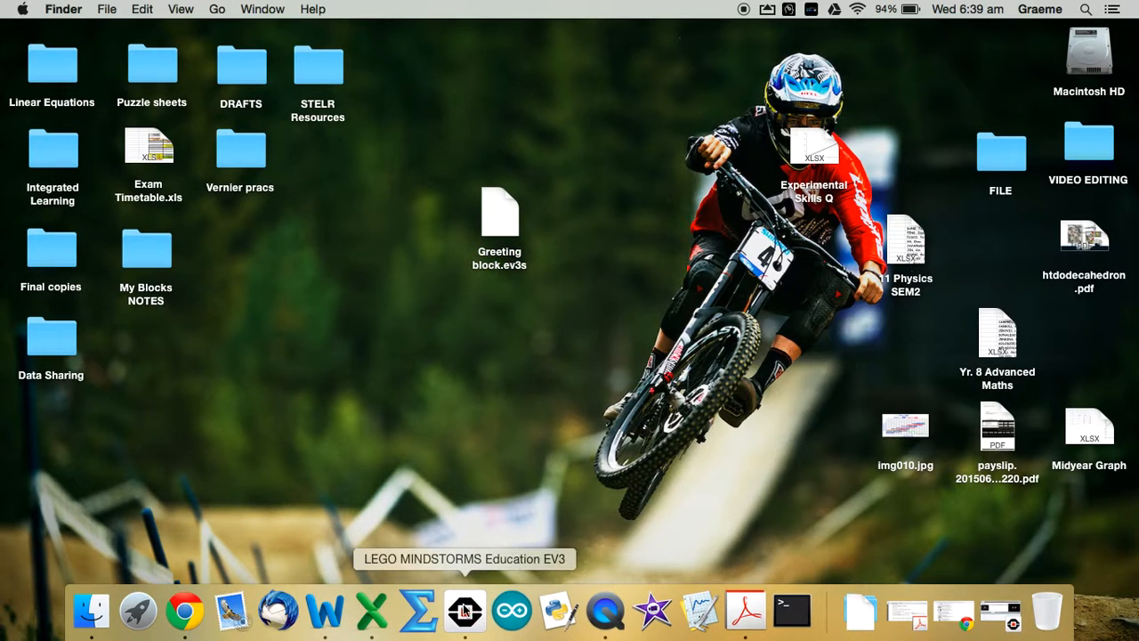
Close the old EV3 project without saving, start a new project and hide the Content Editor.
{"action": "left_click", "coordinate": [464, 611]}
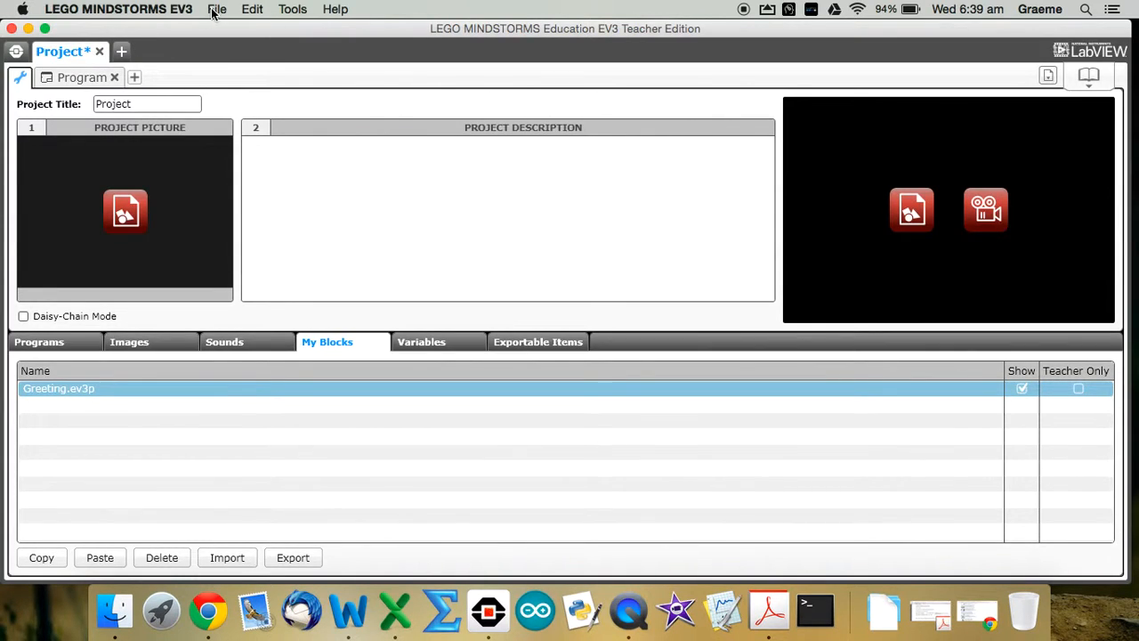
{"action": "left_click", "coordinate": [217, 9]}
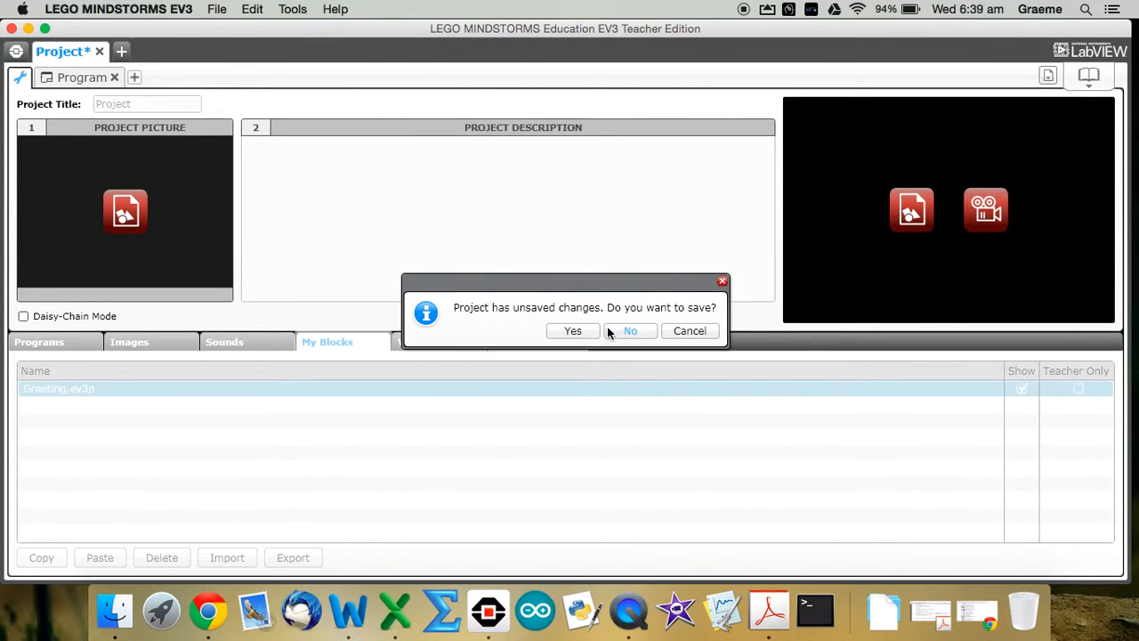
{"action": "left_click", "coordinate": [630, 330]}
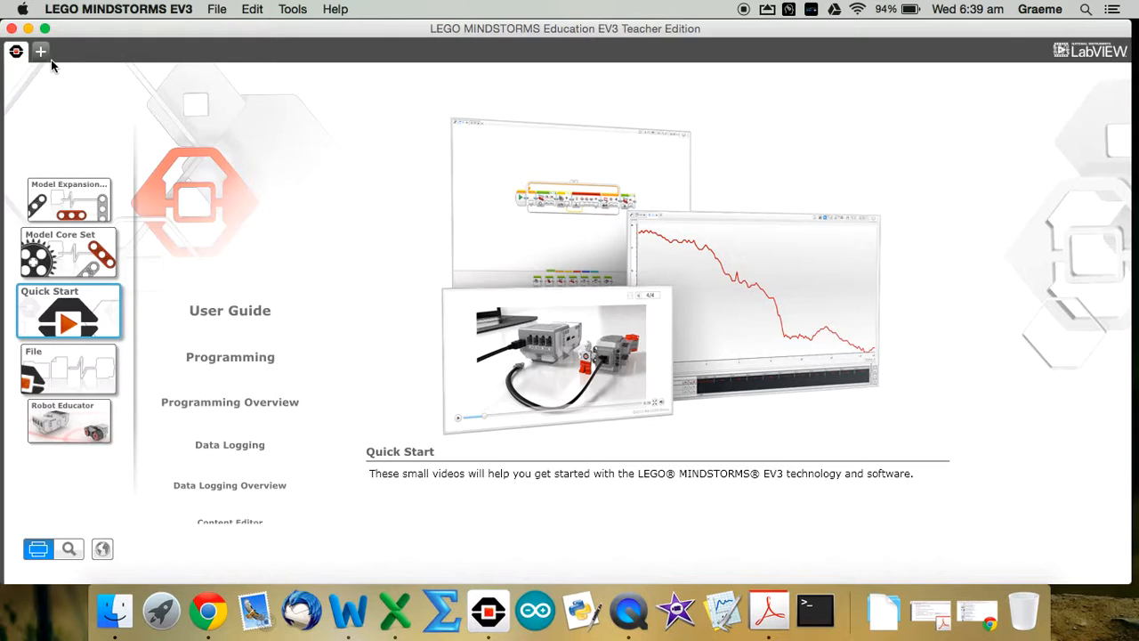
{"action": "left_click", "coordinate": [40, 50]}
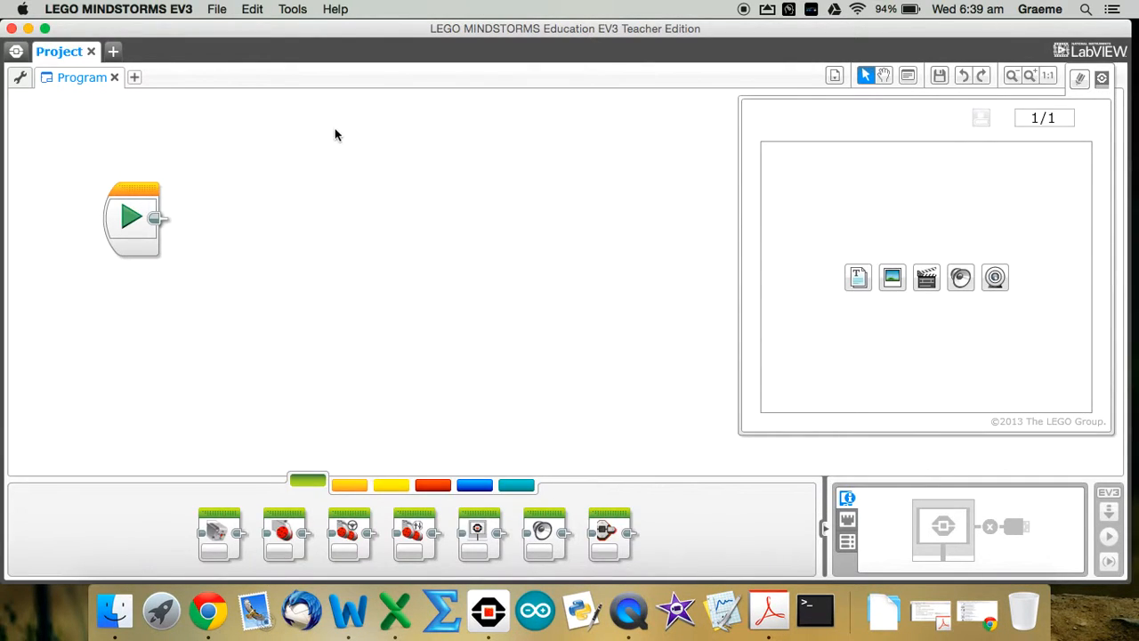
{"action": "left_click", "coordinate": [1088, 75]}
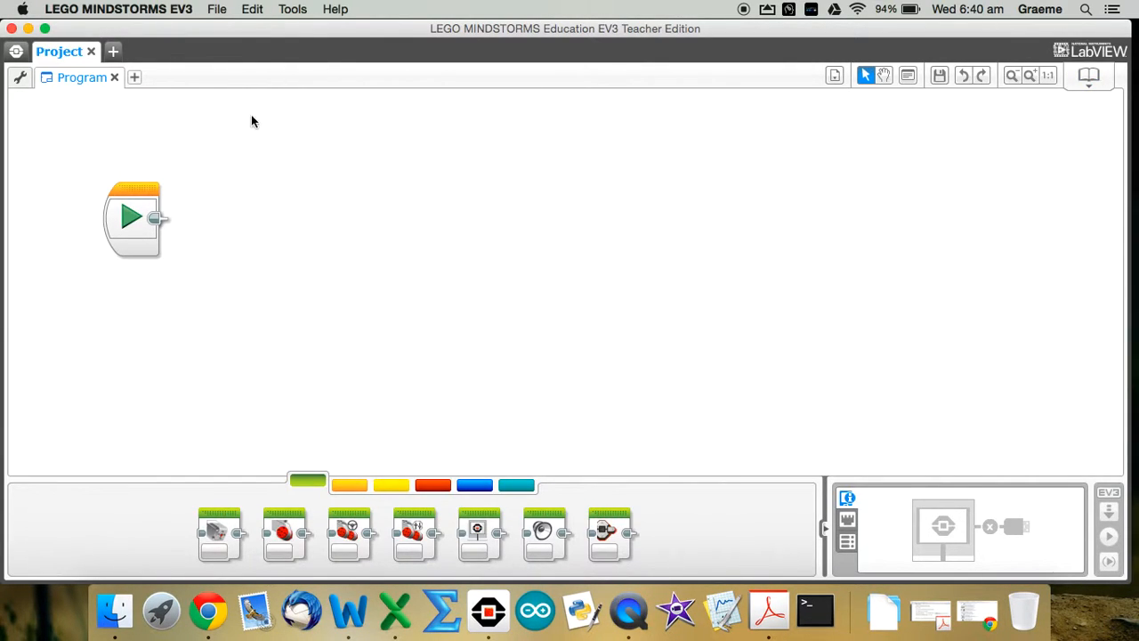
{"action": "mouse_move", "coordinate": [20, 77]}
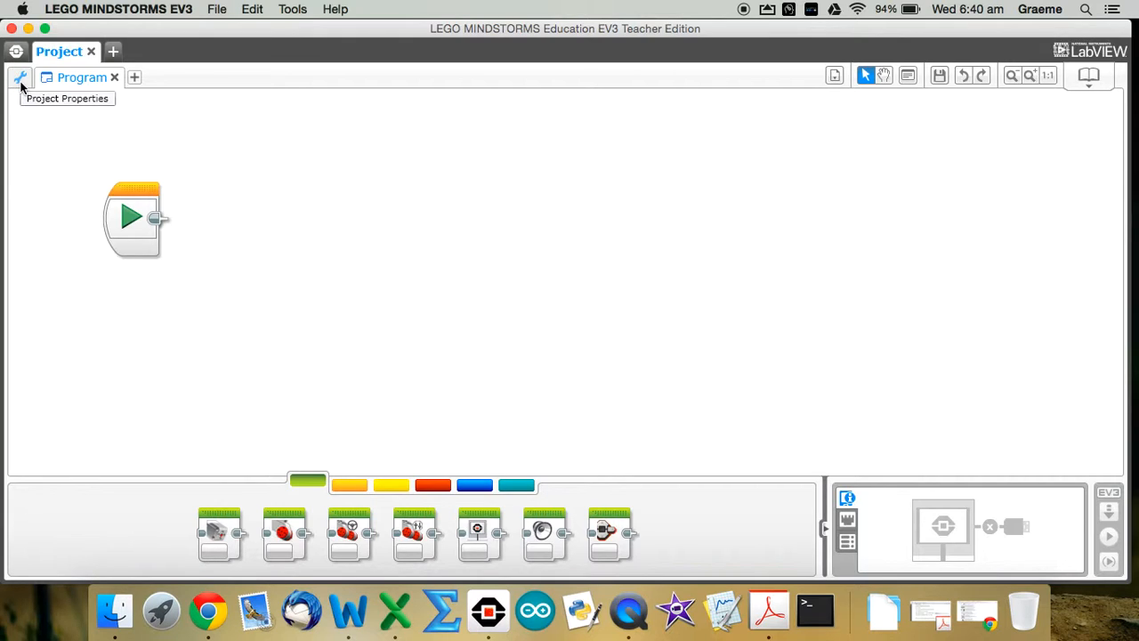
Import Greeting block.ev3s from the Desktop into the project's My Blocks in Project Properties.
{"action": "left_click", "coordinate": [20, 77]}
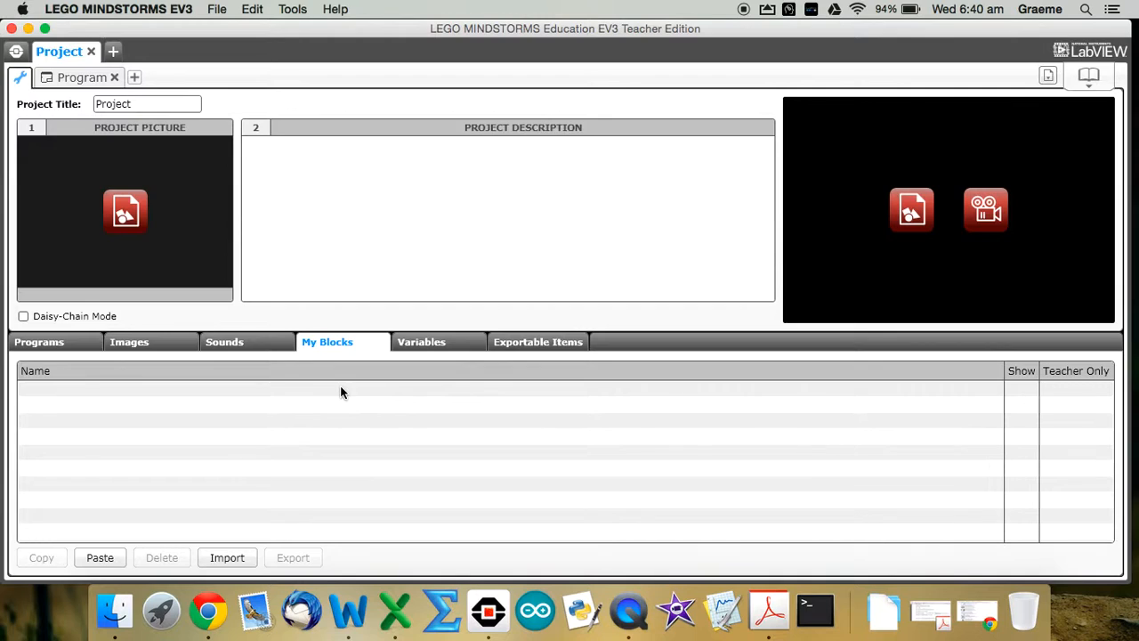
{"action": "left_click", "coordinate": [227, 557]}
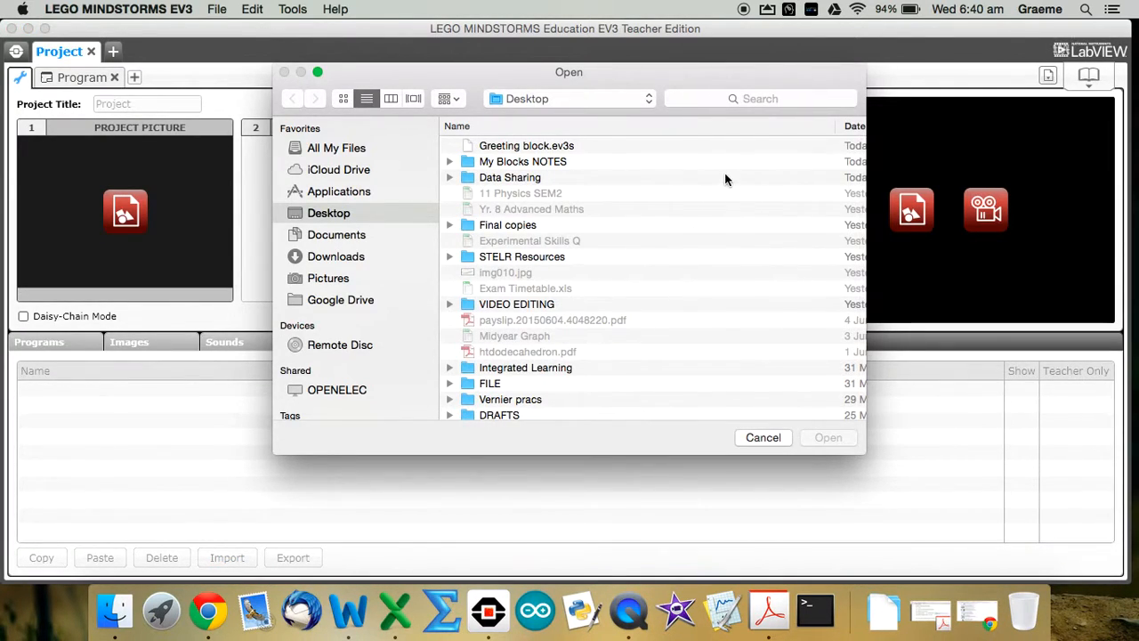
{"action": "mouse_move", "coordinate": [550, 149]}
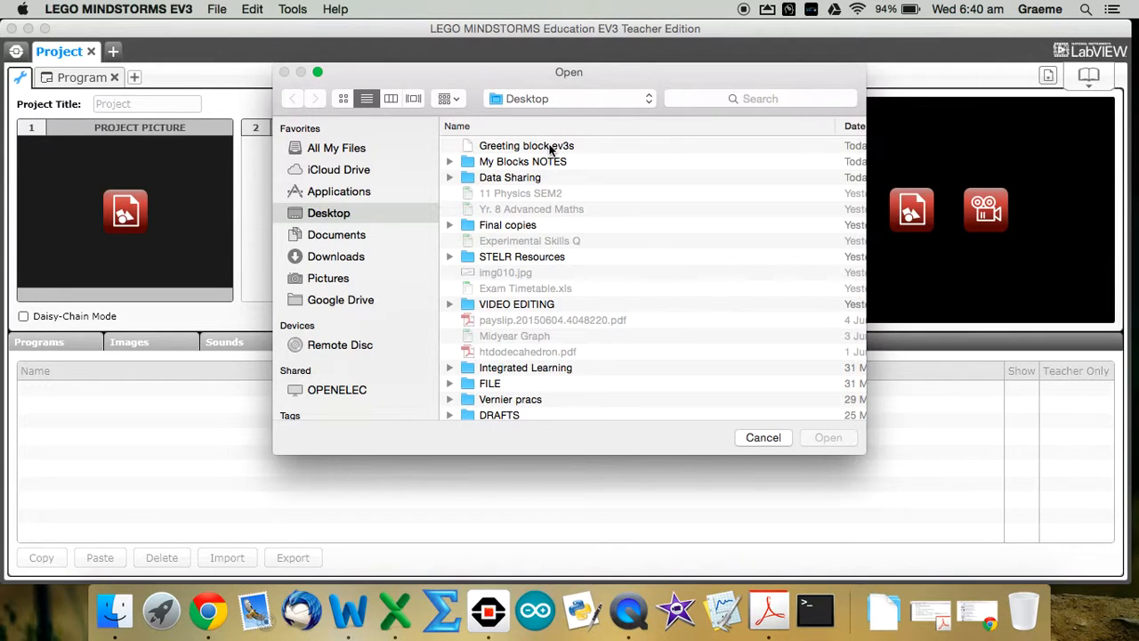
{"action": "left_click", "coordinate": [526, 145]}
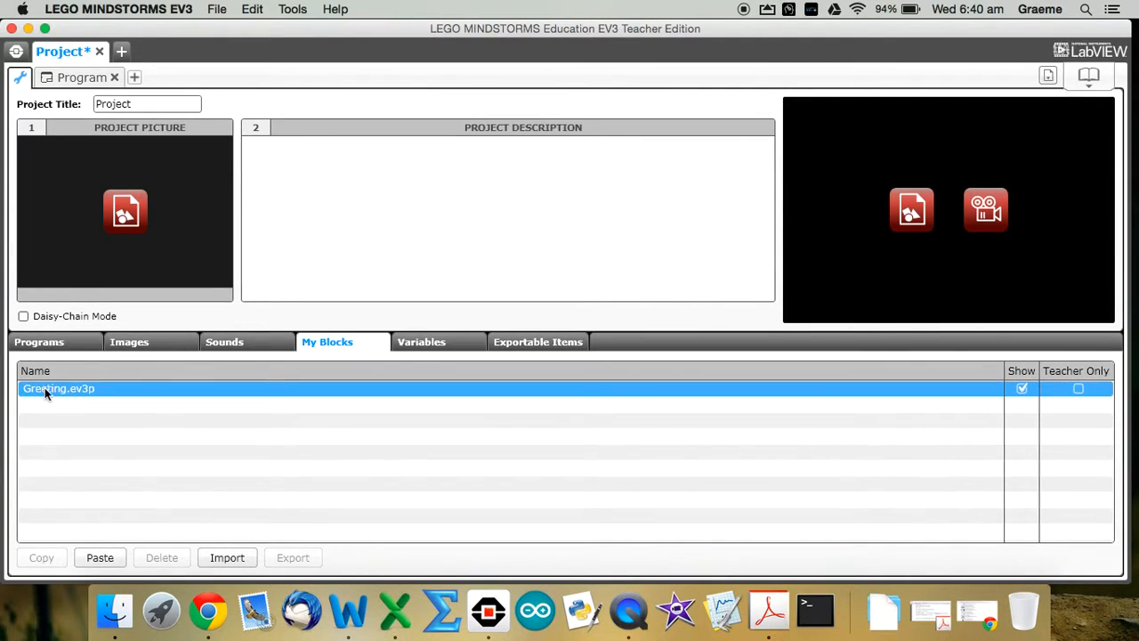
{"action": "mouse_move", "coordinate": [59, 388]}
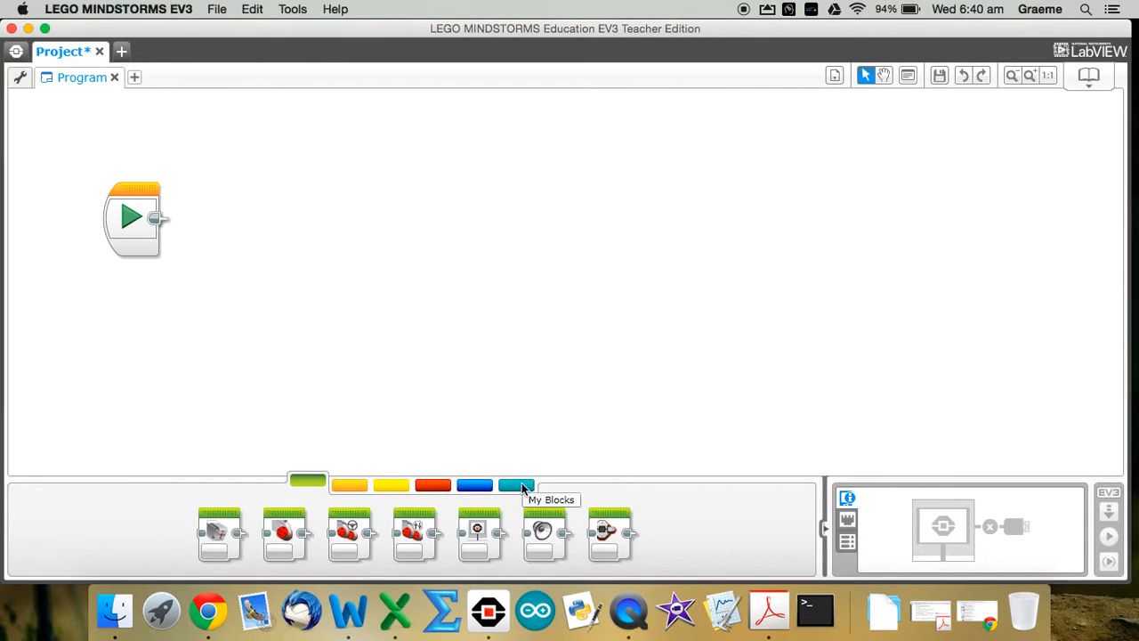
Show the turquoise My Blocks palette to reveal the imported Greeting block.
{"action": "left_click", "coordinate": [517, 484]}
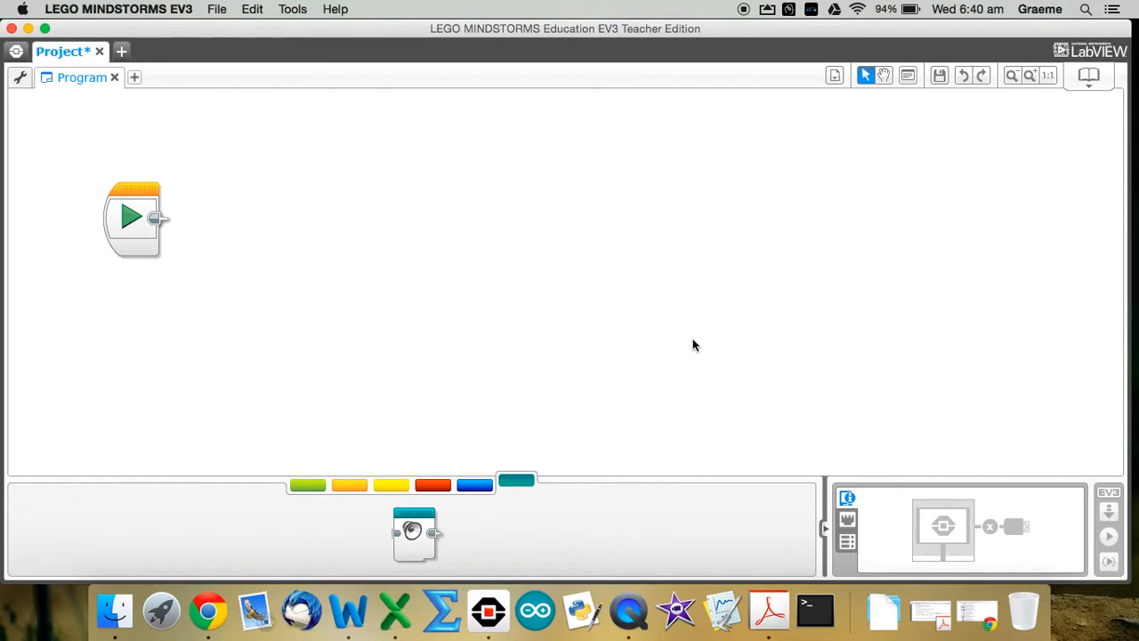